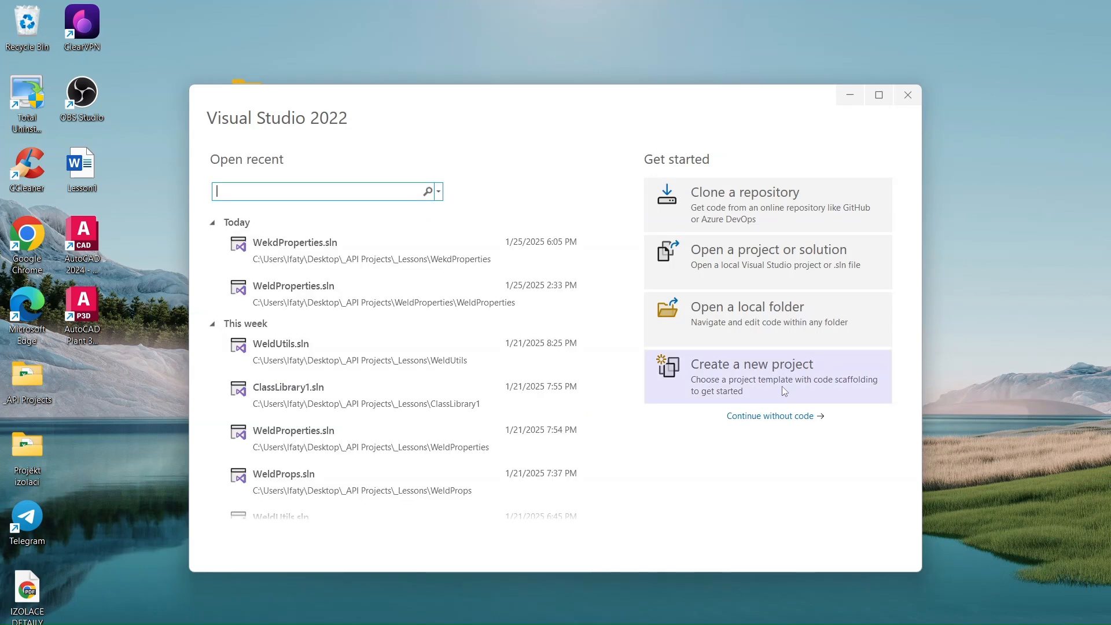
- Begin creating a new project from the Visual Studio start window
click(752, 363)
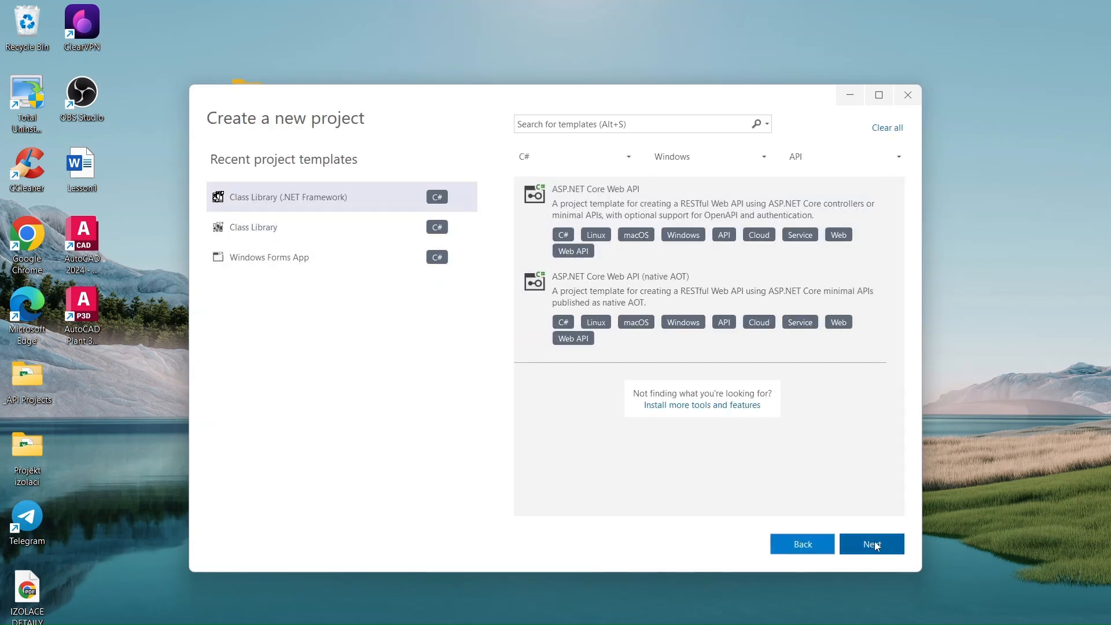
- Proceed with the .NET Framework class library template and name the project WeldPropUtils
click(872, 544)
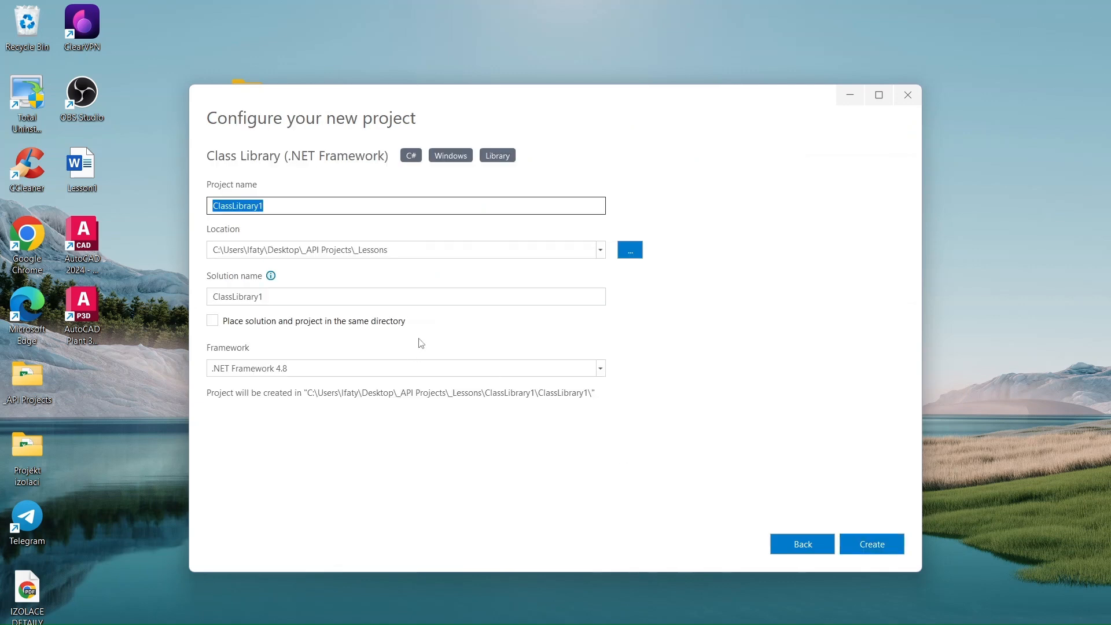
text(WeldP)
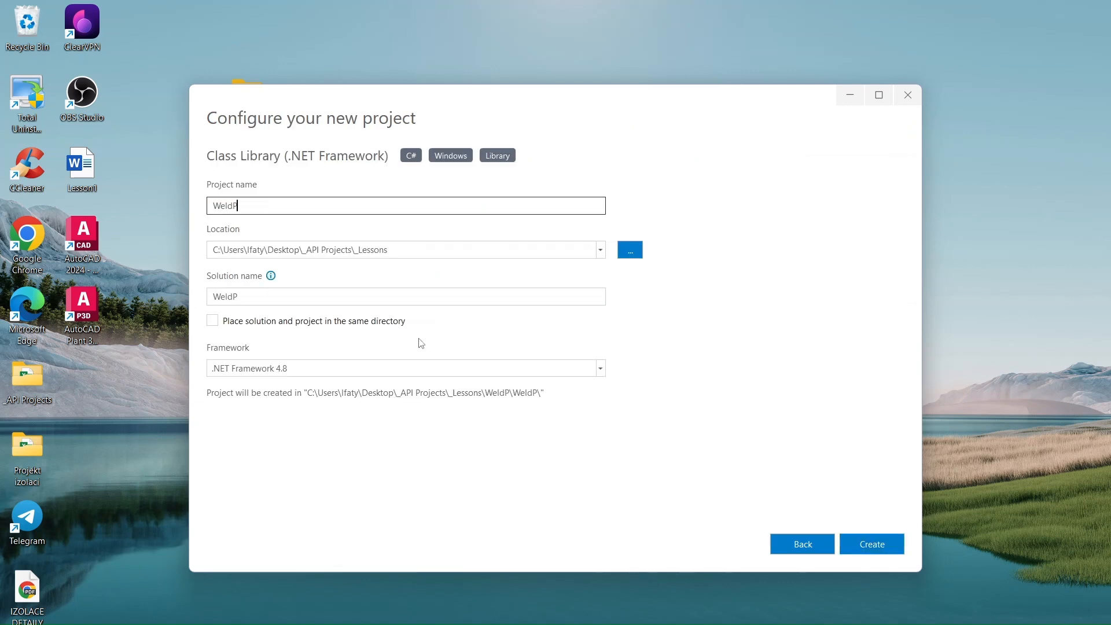
text(roper)
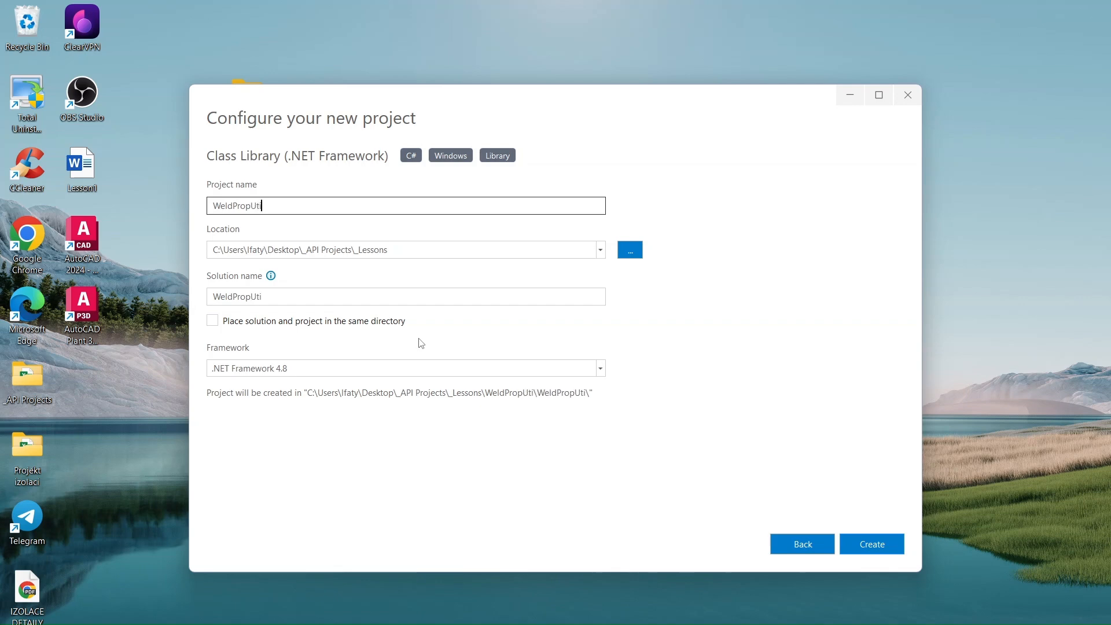
text(ls)
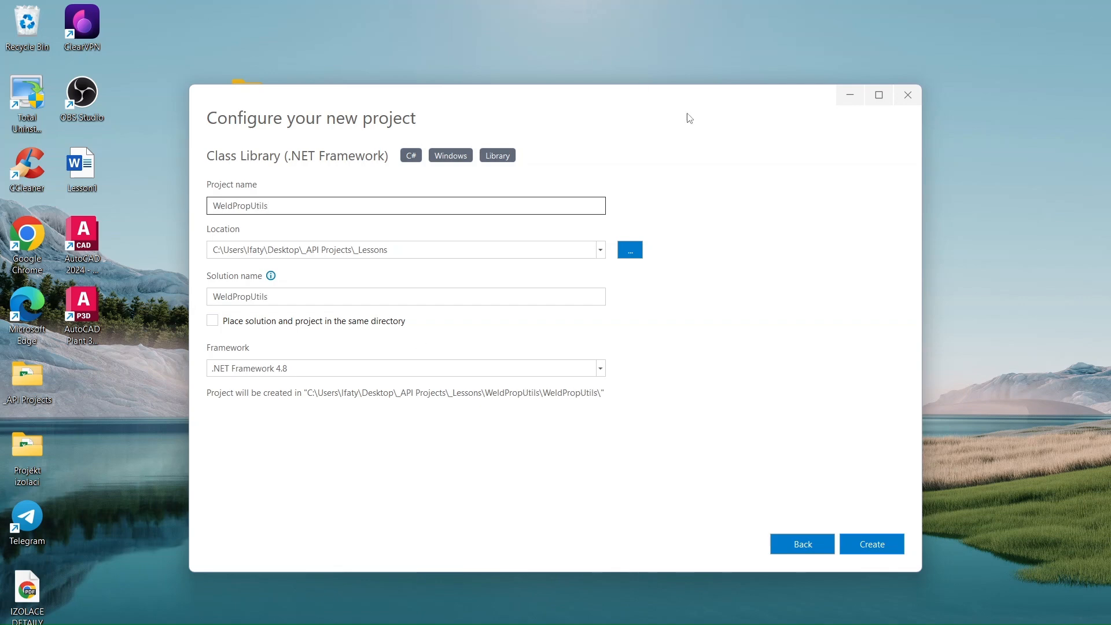
- Place the project in the _Lessons folder and create the WeldPropUtils solution
click(629, 250)
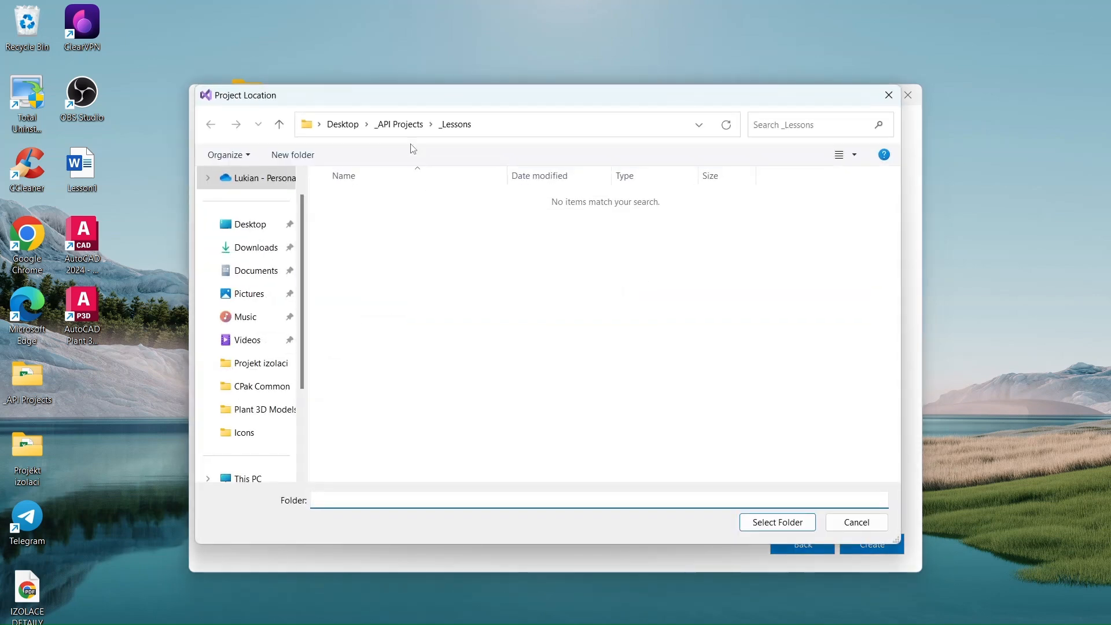
click(778, 522)
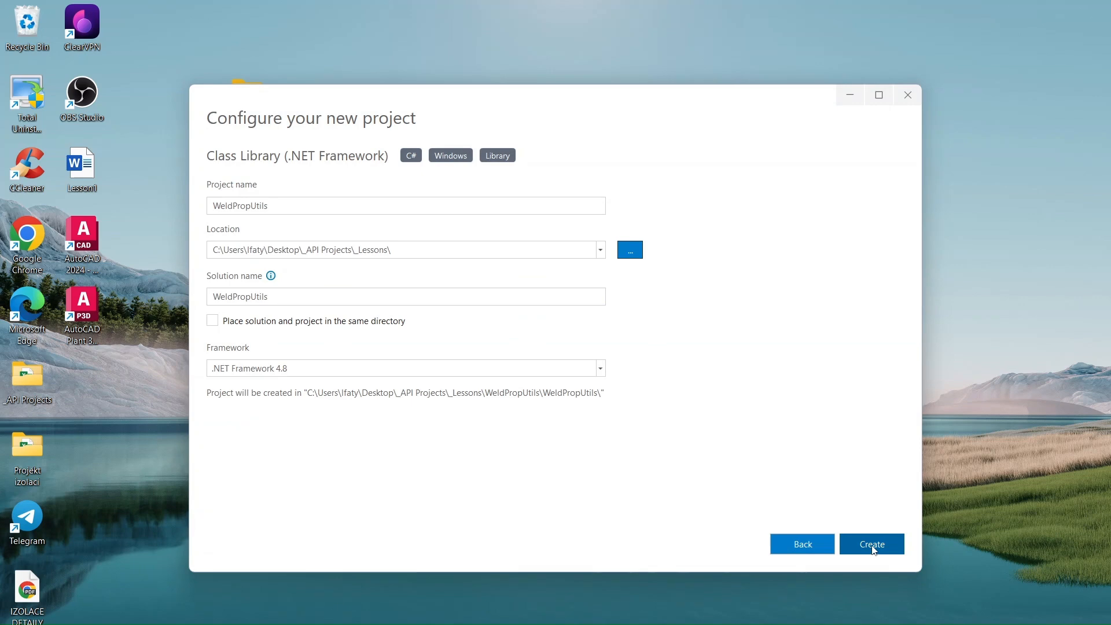
click(872, 544)
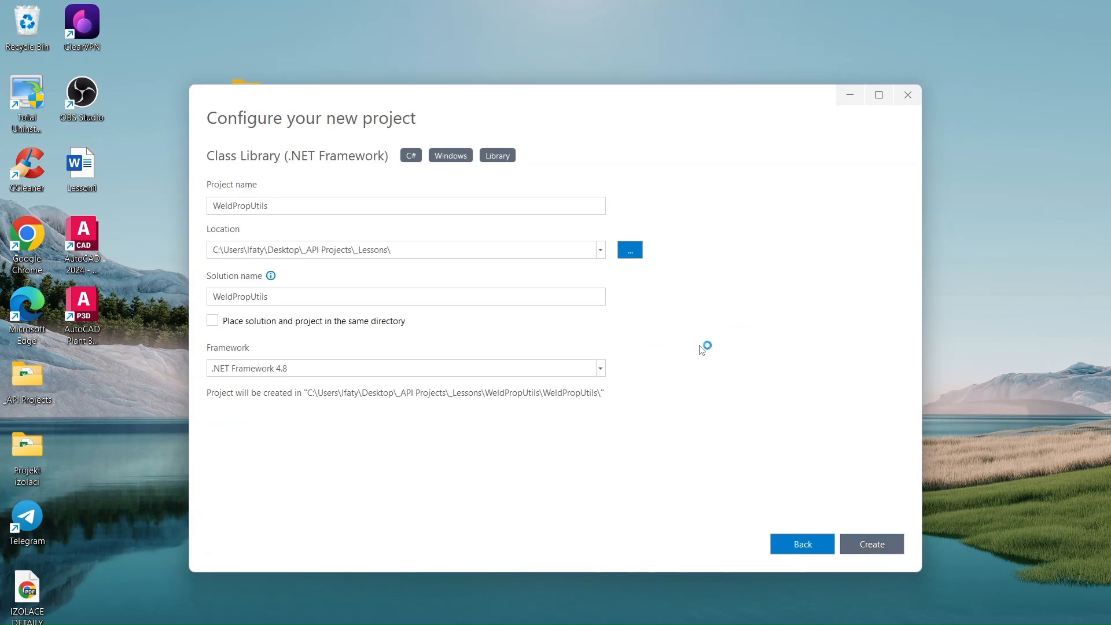
click(873, 543)
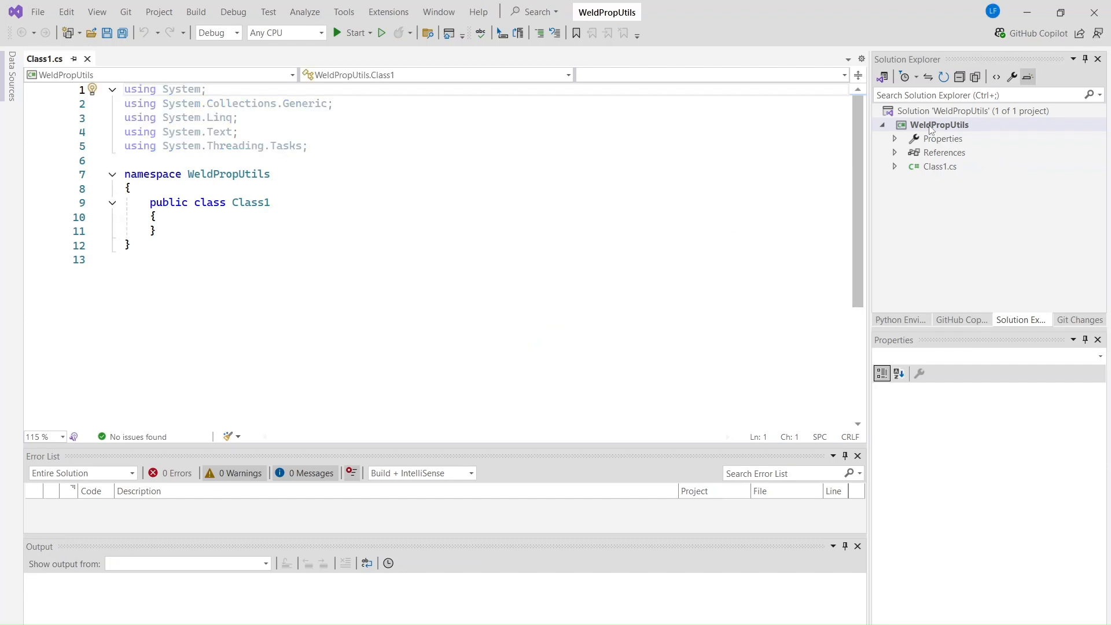
- From the project's References node, launch Reference Manager and browse for library files
right_click(938, 125)
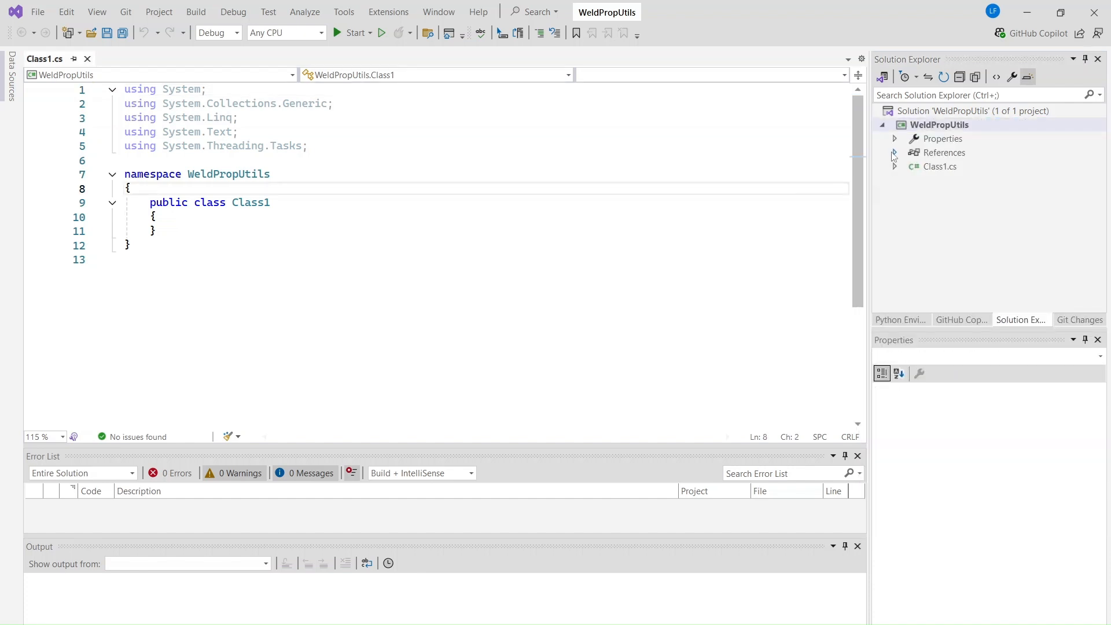
right_click(944, 153)
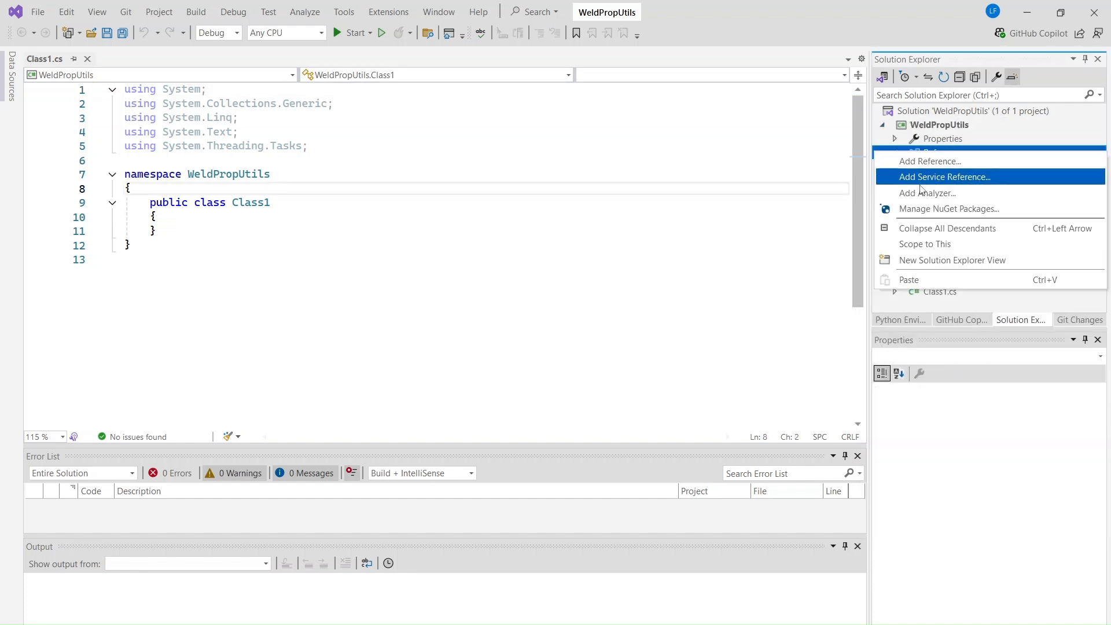
click(930, 161)
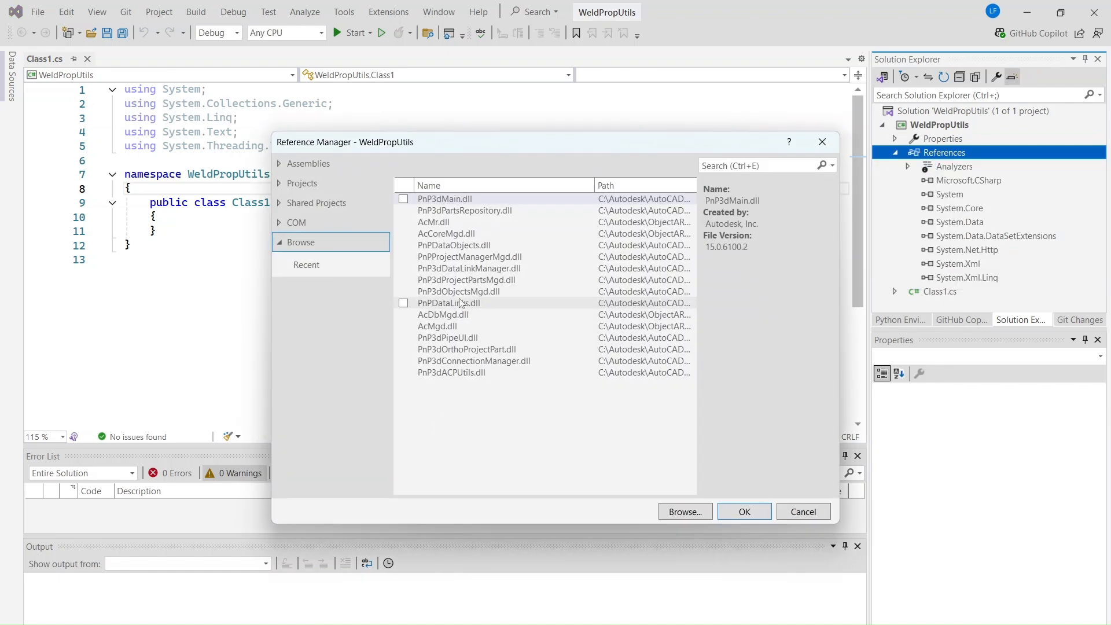
click(685, 511)
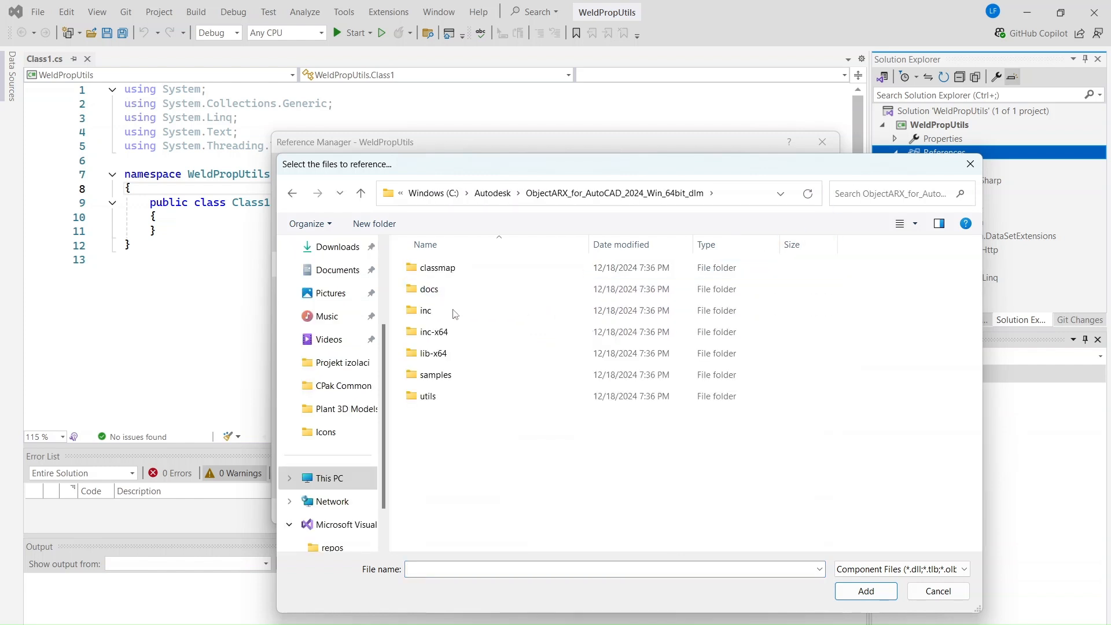
- In the ObjectARX inc folder, select AcCoreMgd.dll, AcDbMgd.dll and AcMgd.dll and add them
double_click(424, 310)
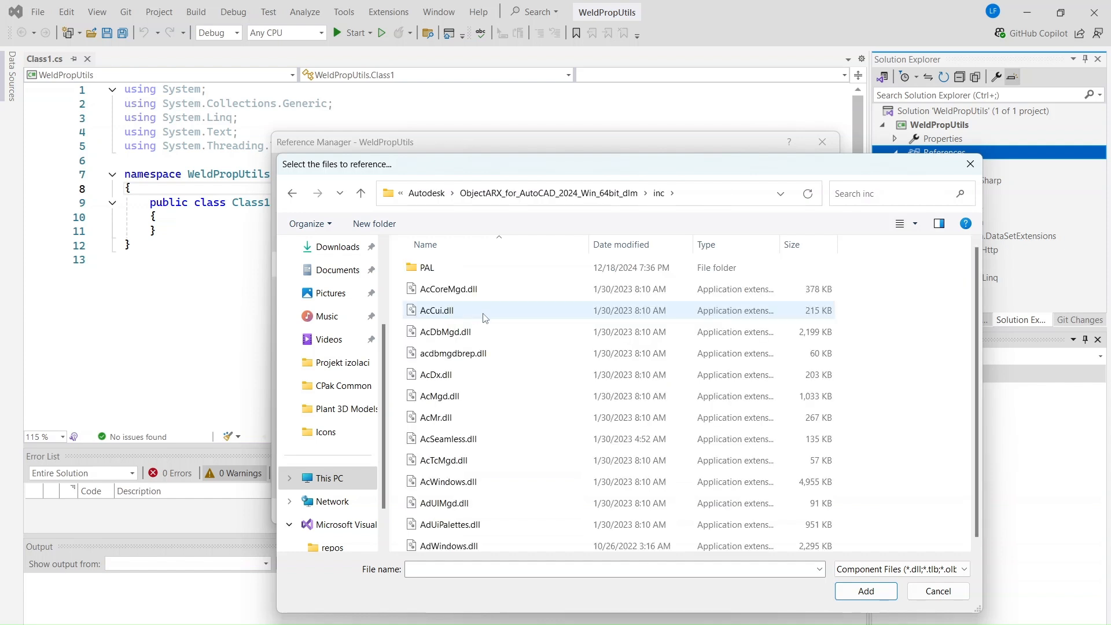
click(448, 289)
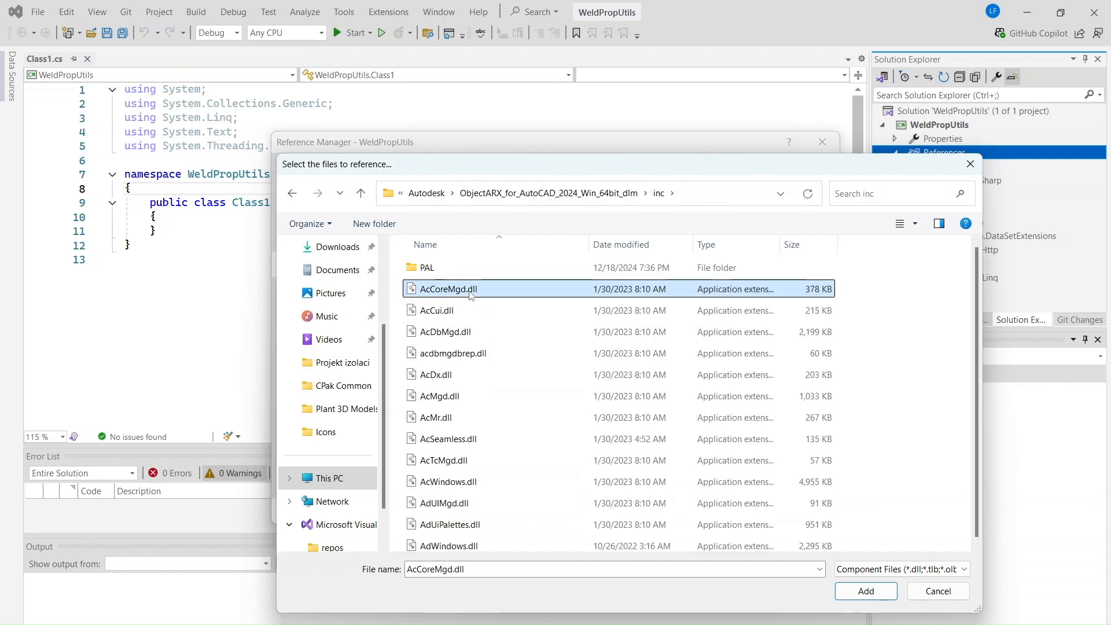
mouse_move(460, 315)
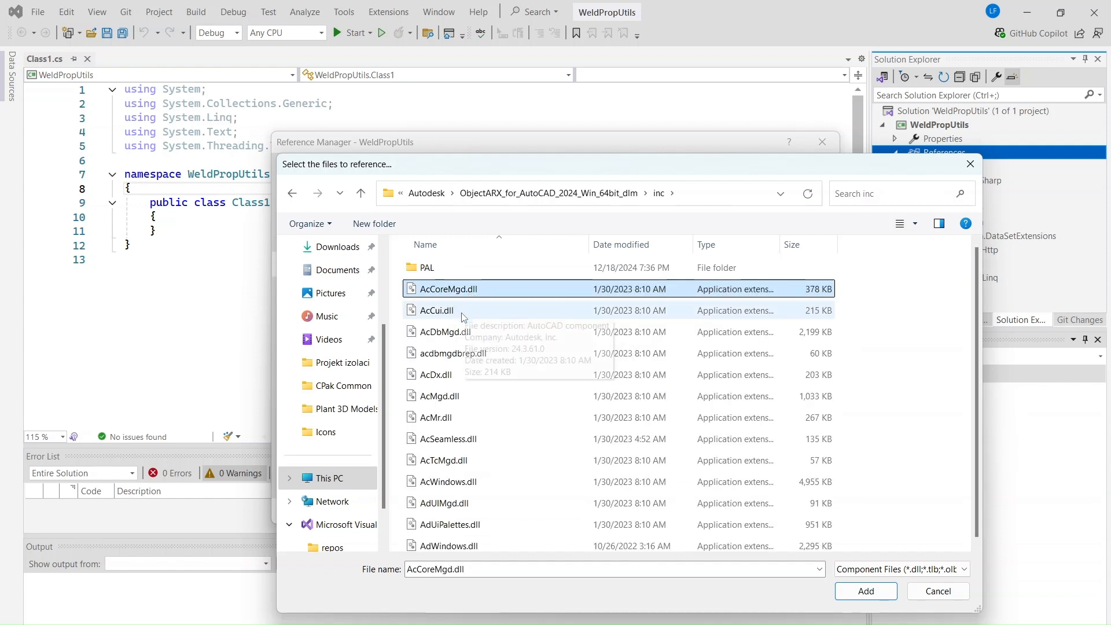
click(444, 331)
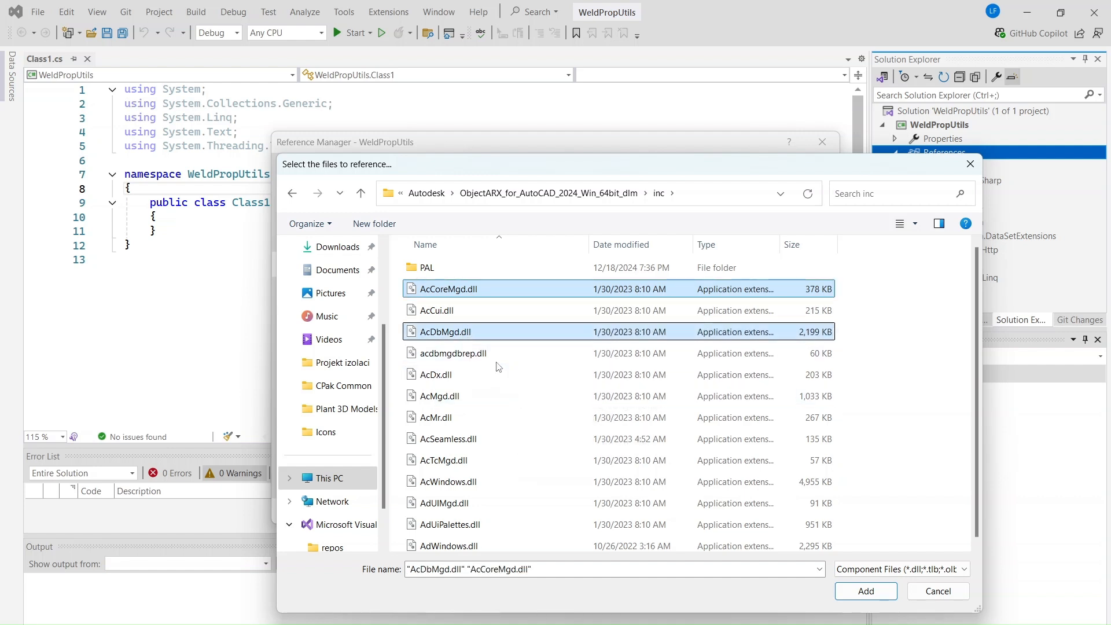
click(439, 396)
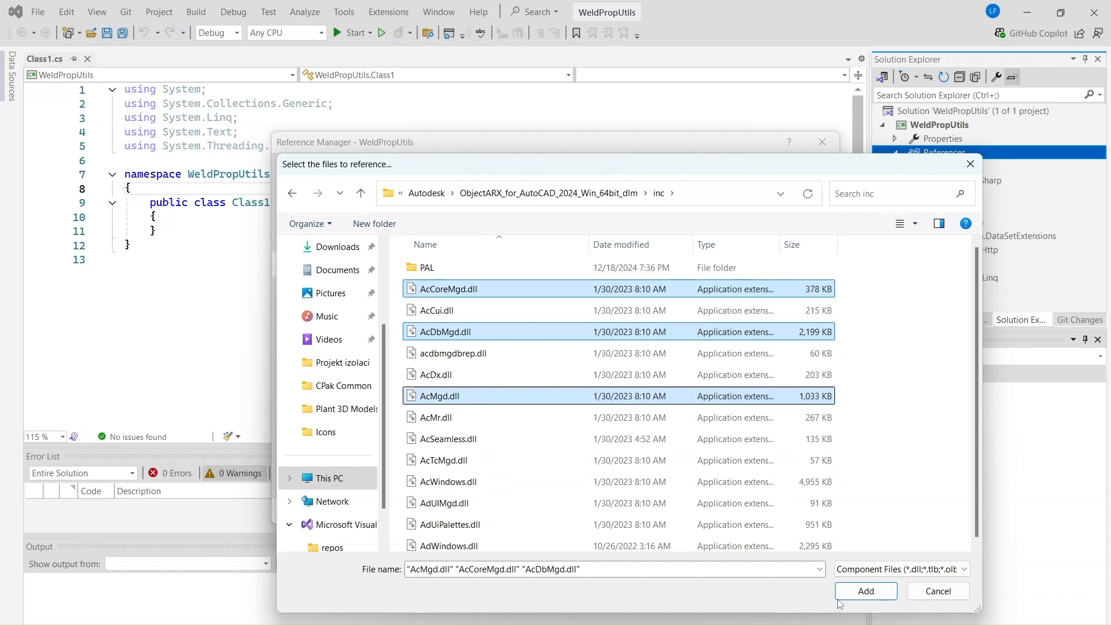
click(865, 592)
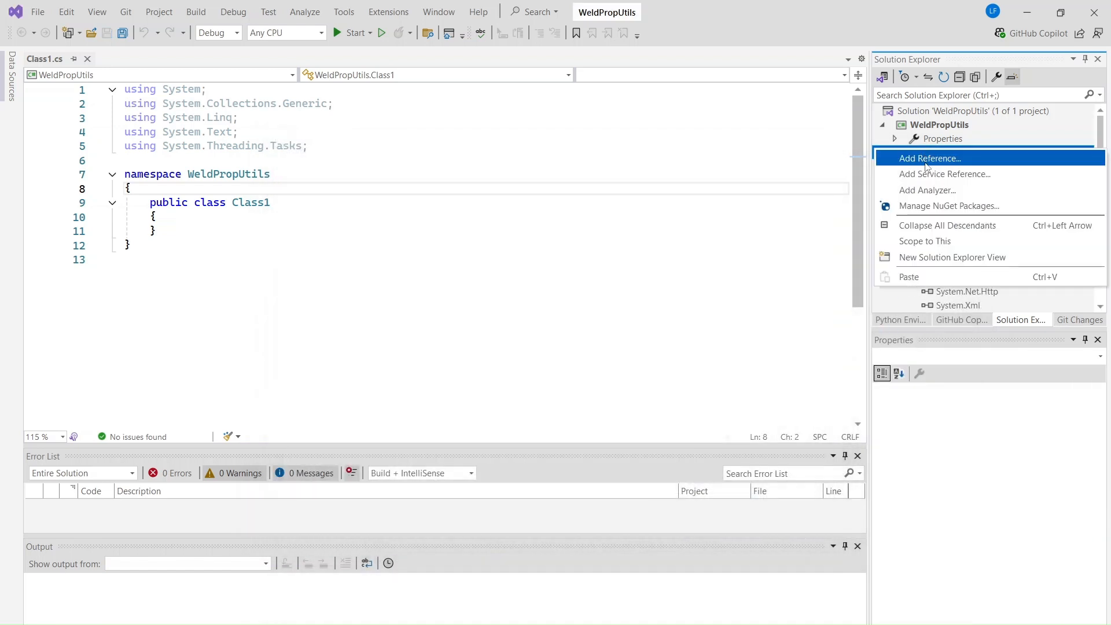
- Browse to the Plant 3D 2024 SDK inc-x64 folder and pick PnPDataLinks.dll
click(930, 158)
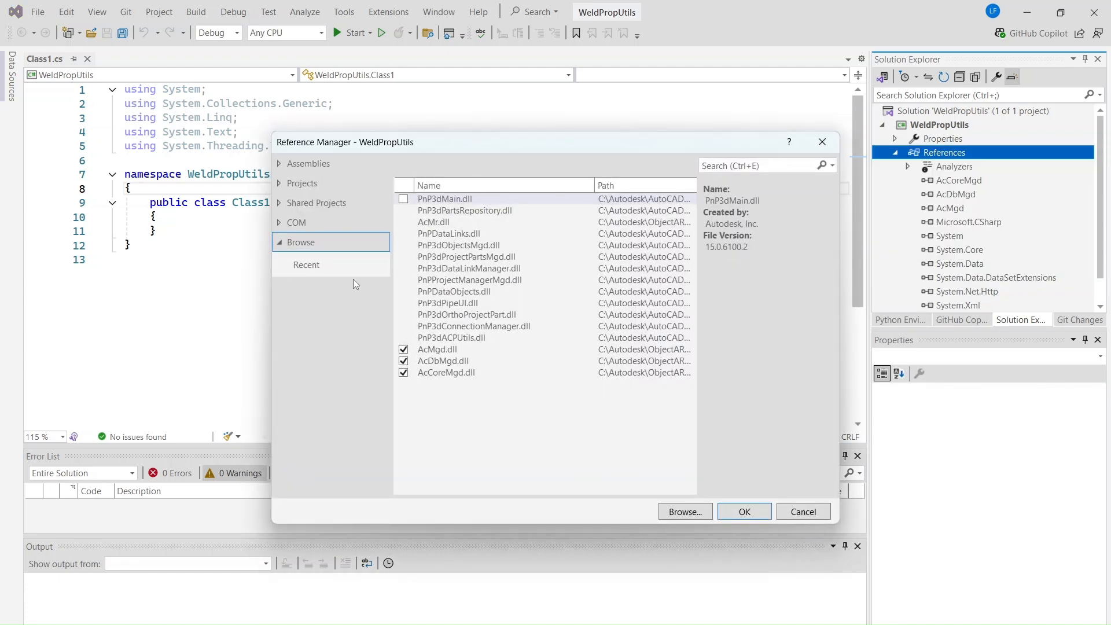
click(685, 511)
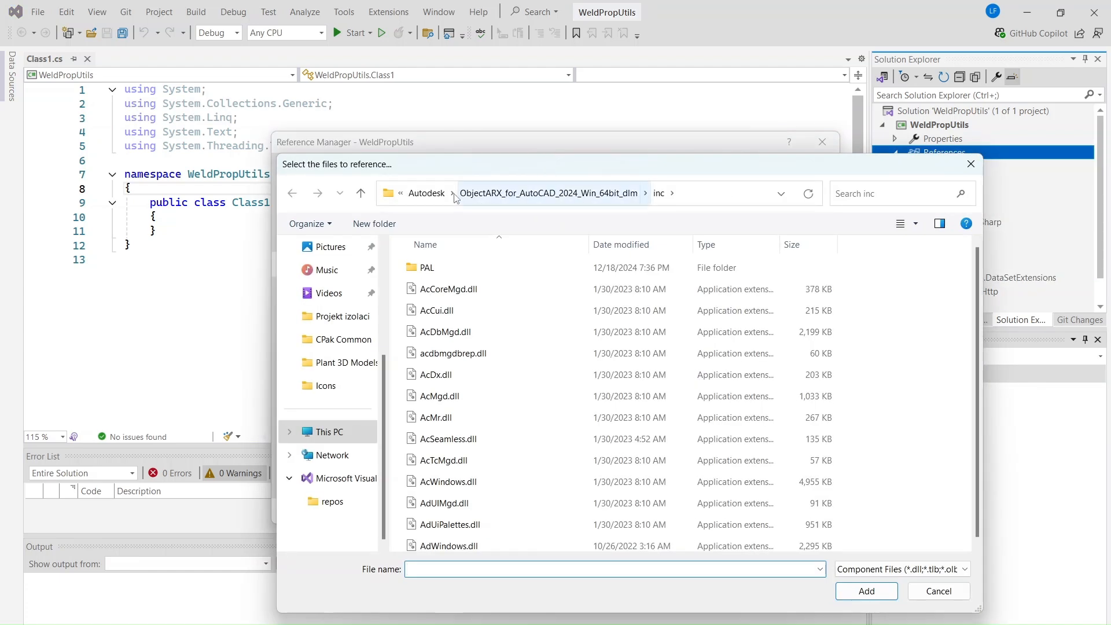
click(426, 193)
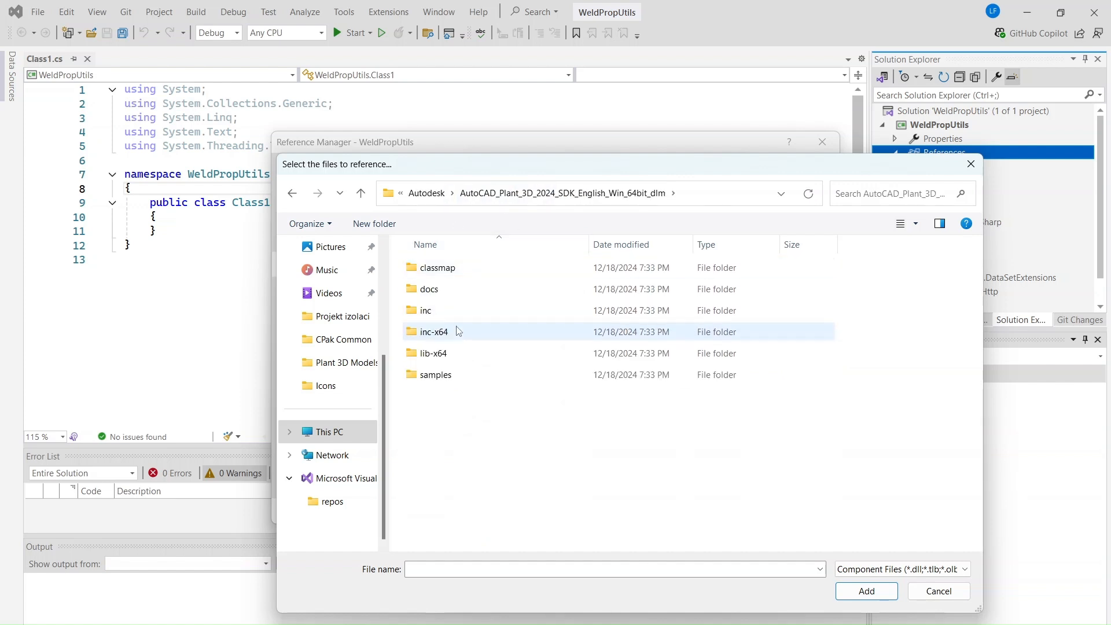
mouse_move(458, 333)
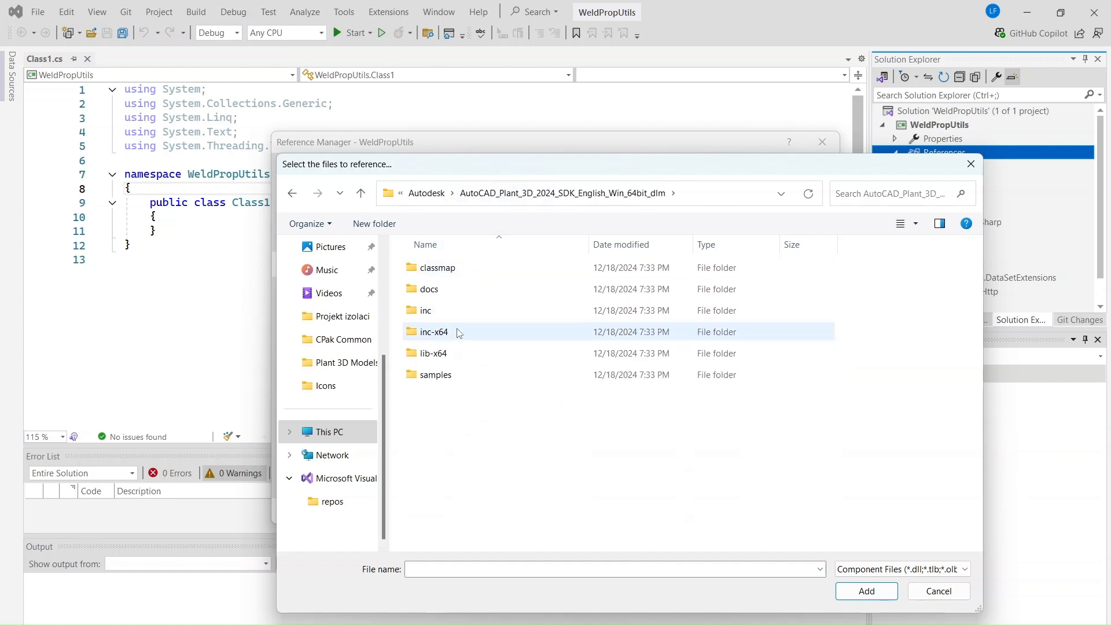
double_click(432, 331)
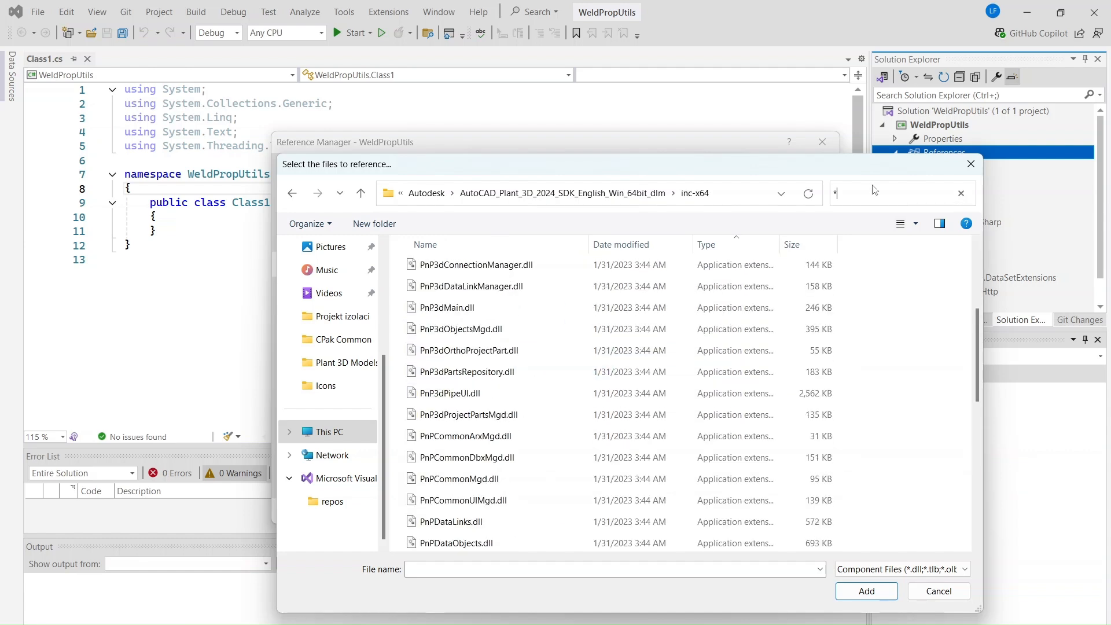
text(data)
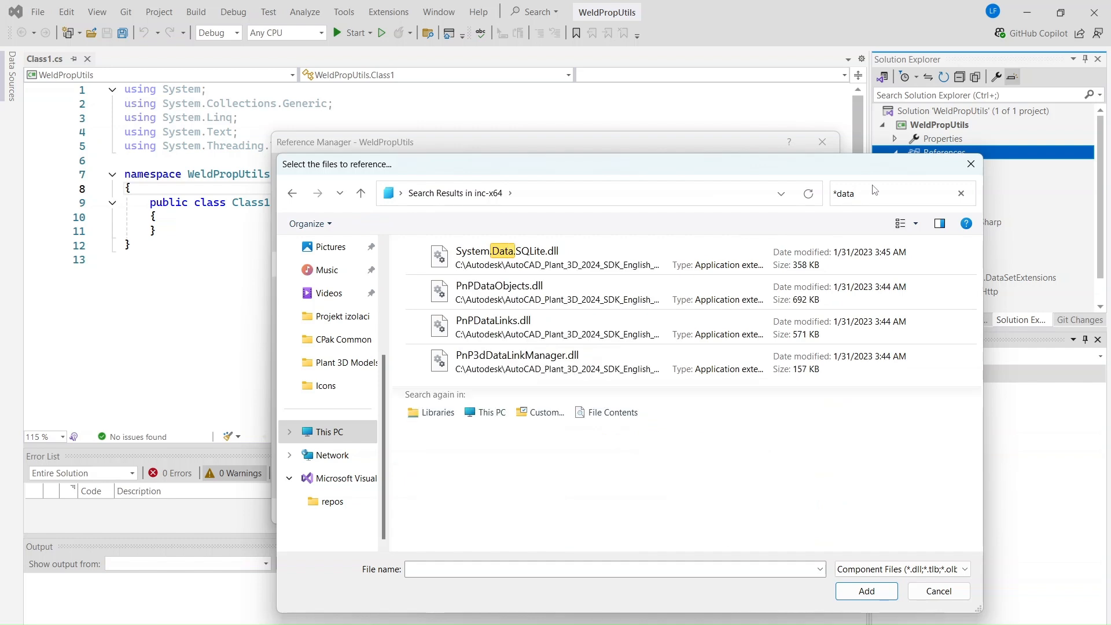
click(516, 326)
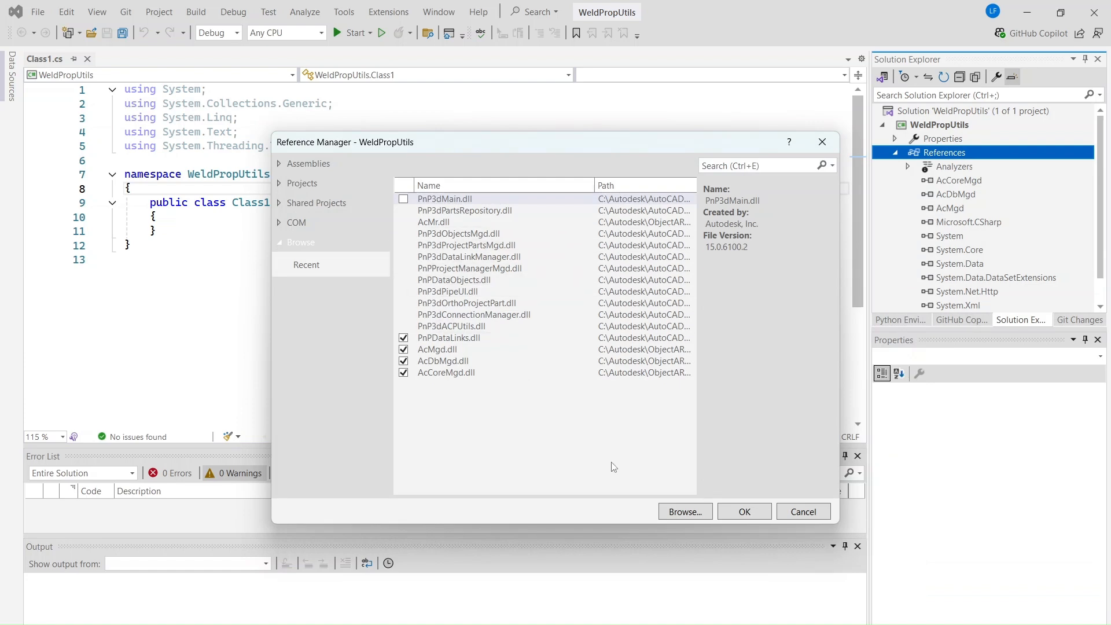
- Search inc-x64 with *pro and *man filters for the PnPProjectManagerMgd library
click(685, 512)
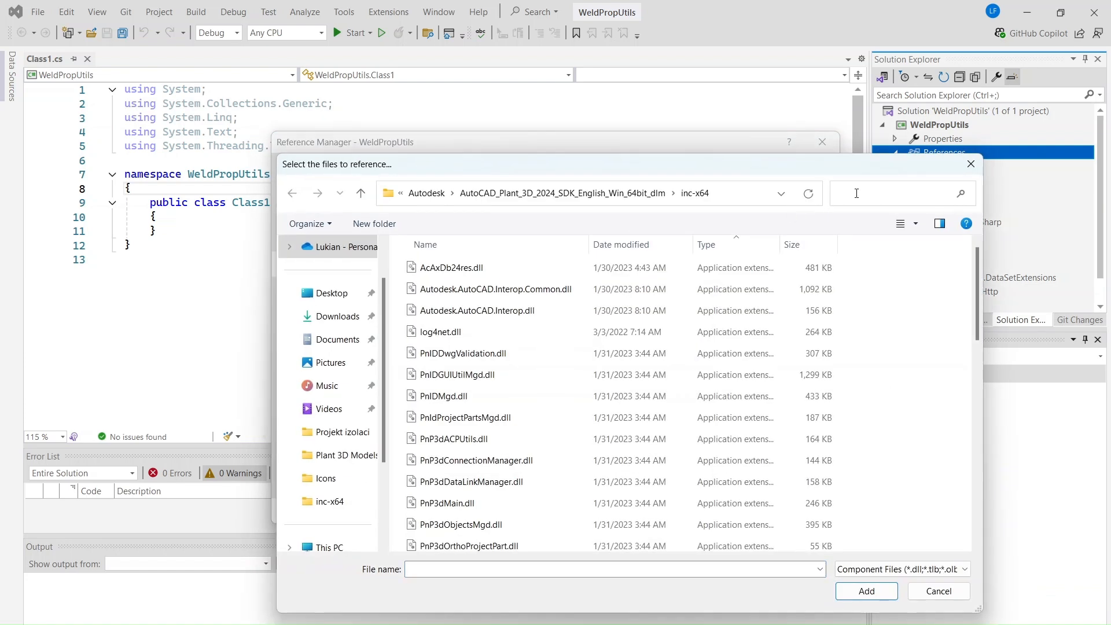
mouse_move(853, 189)
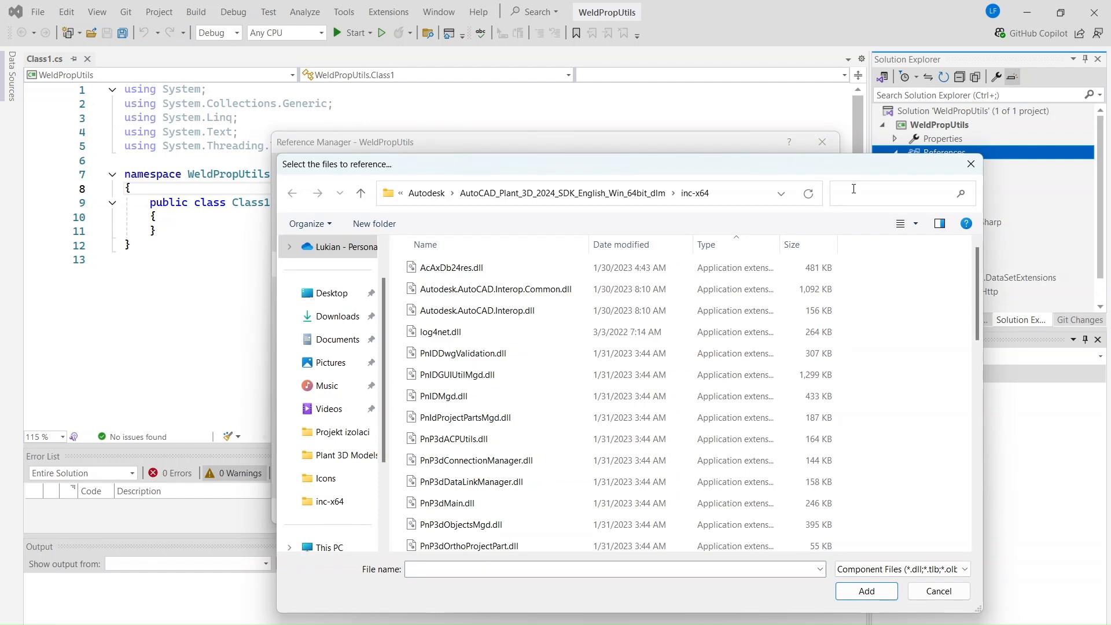
text(*)
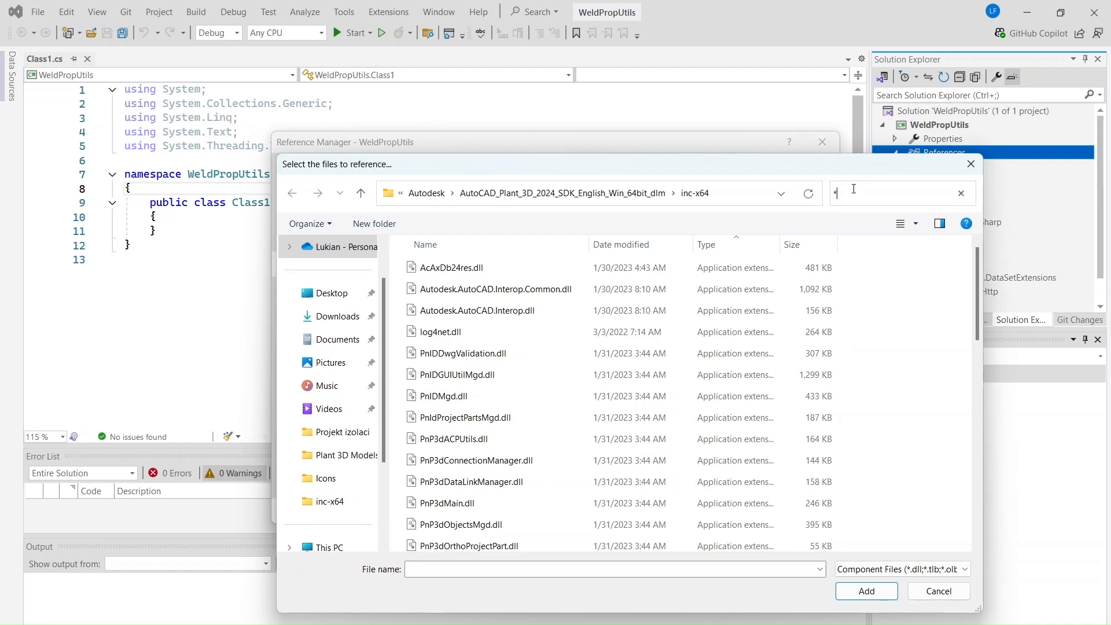
text(pro)
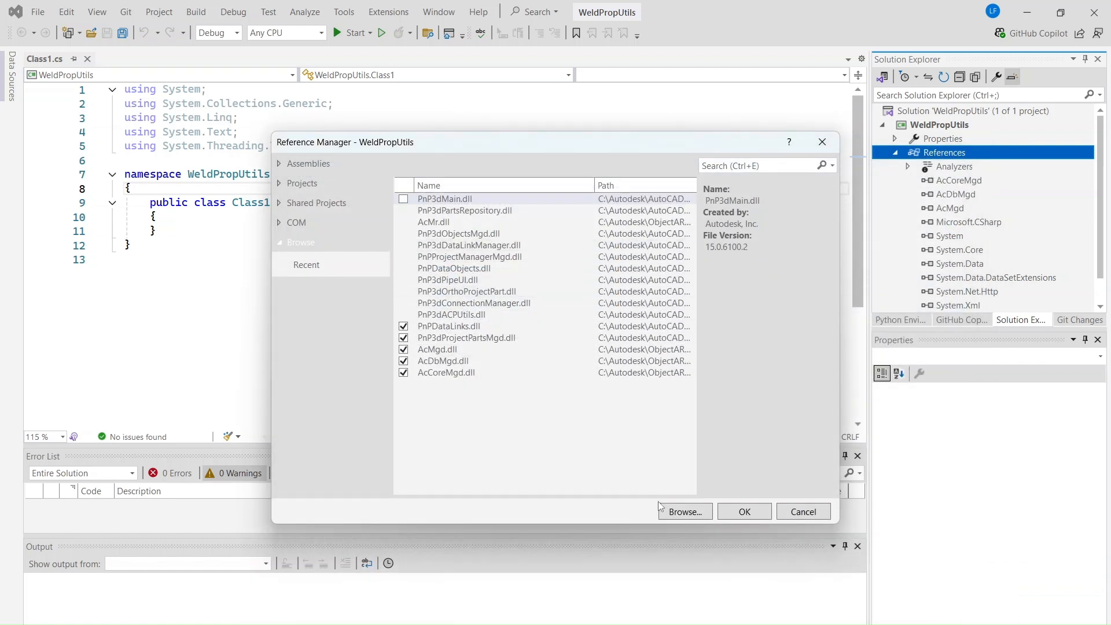
click(685, 512)
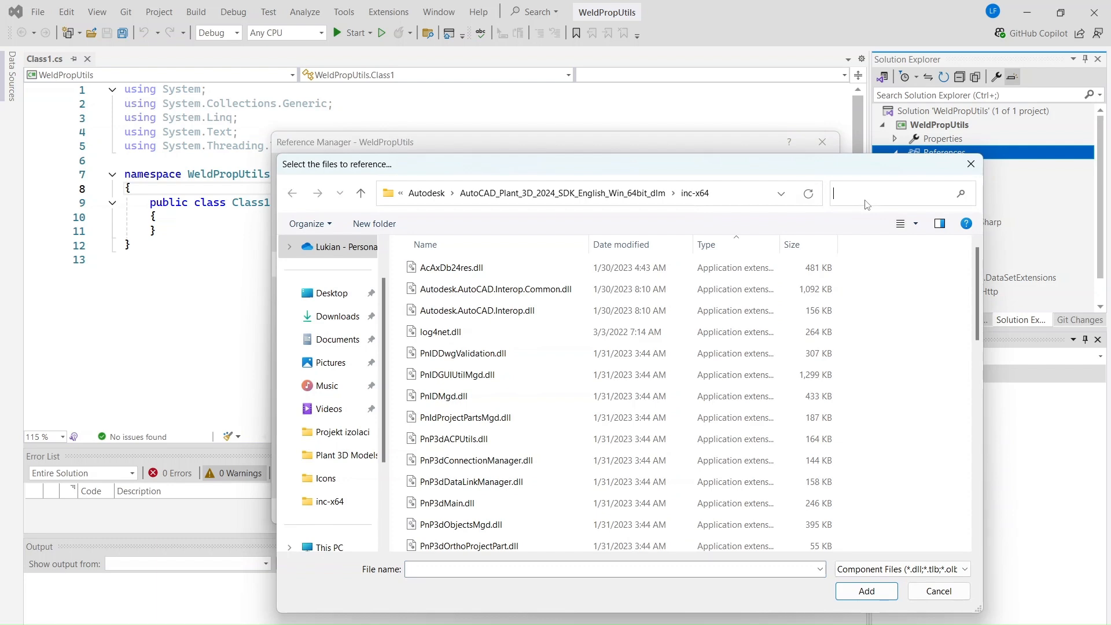
text(*)
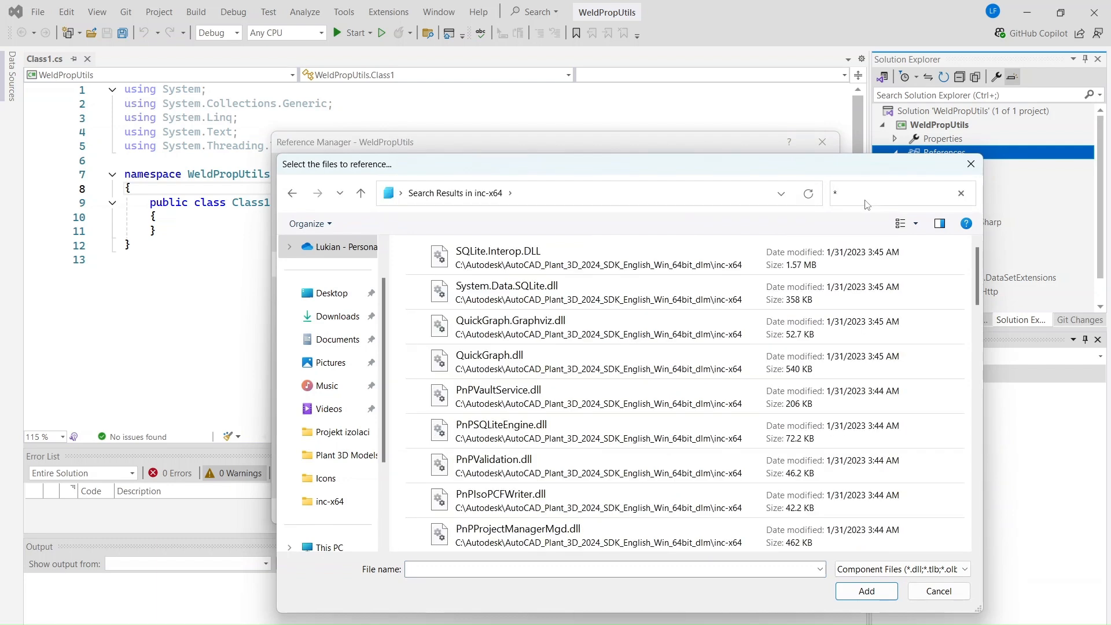
text(man)
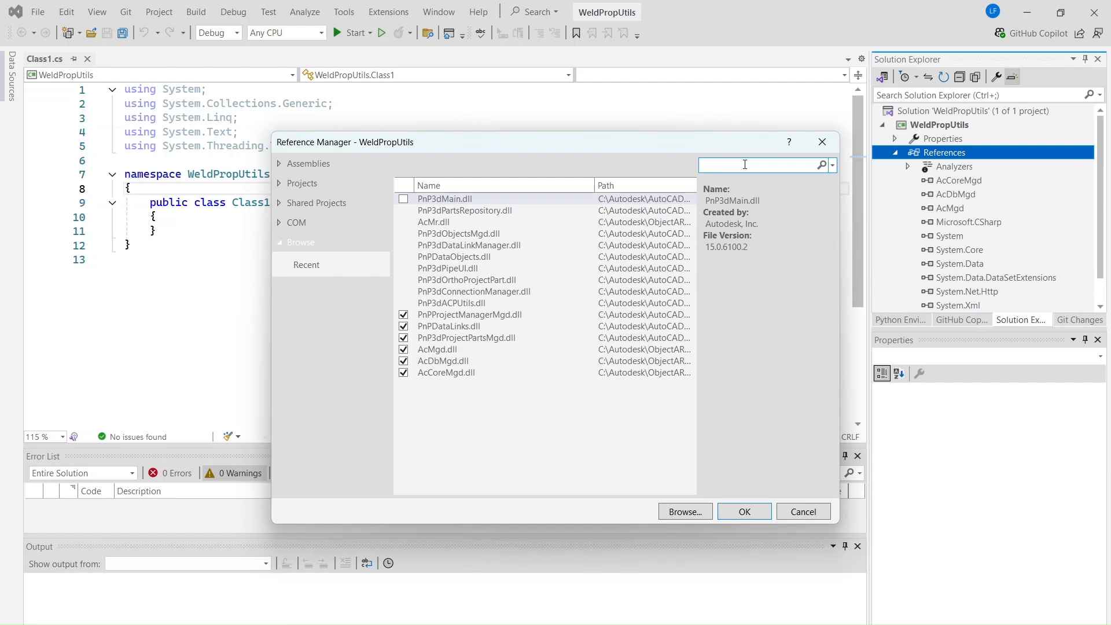
- Search for 'obje', choose PnP3dObjectsMgd.dll and add it to the references list
click(684, 511)
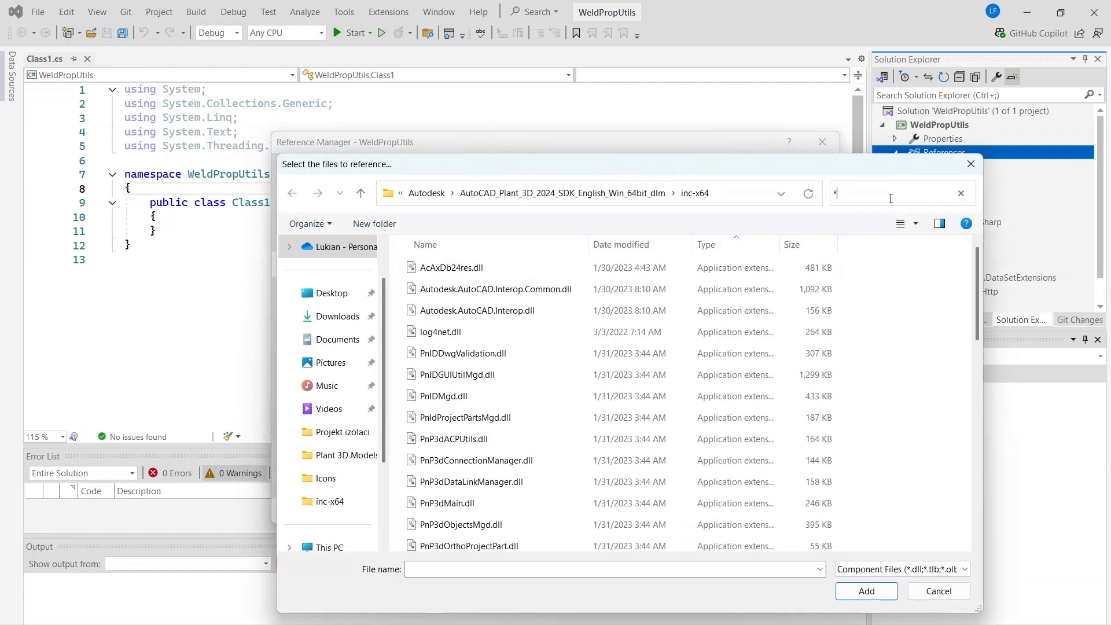
text(obje)
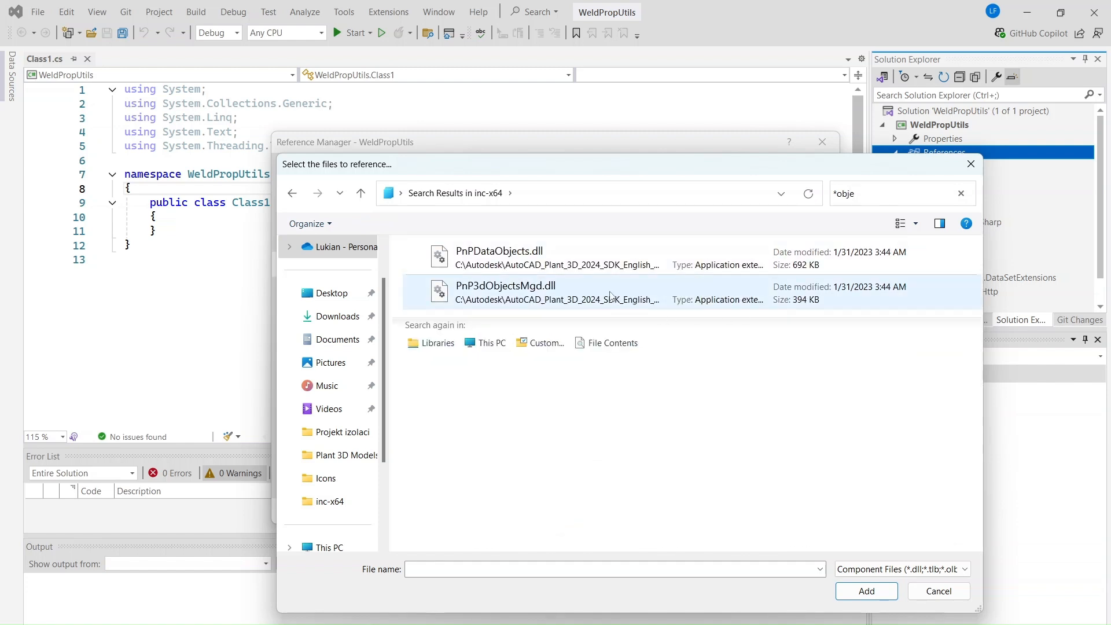
click(506, 292)
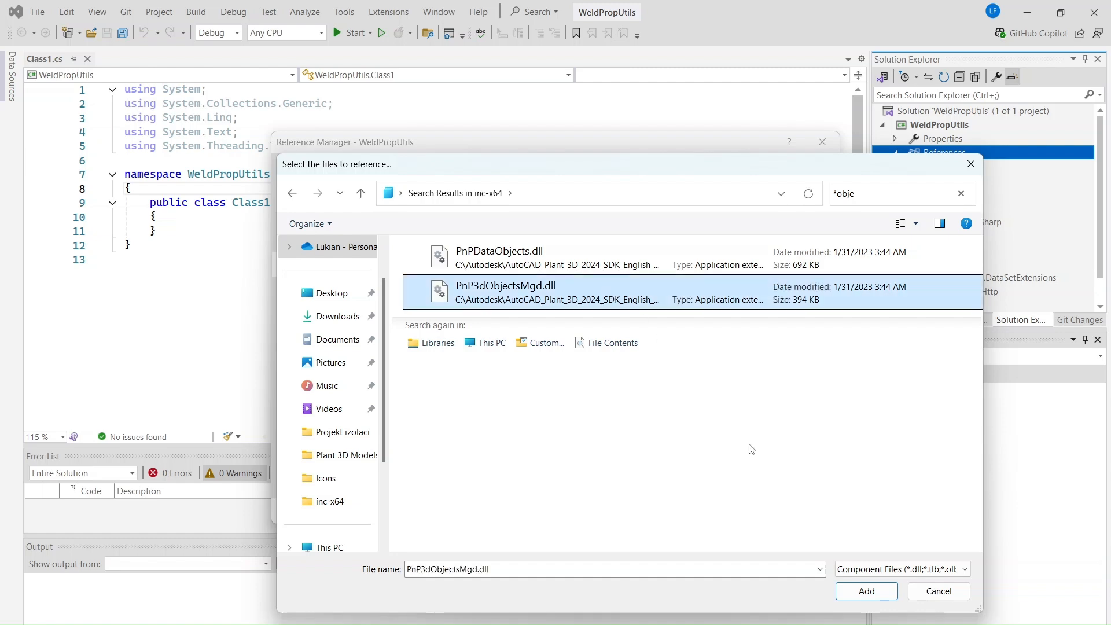
click(865, 590)
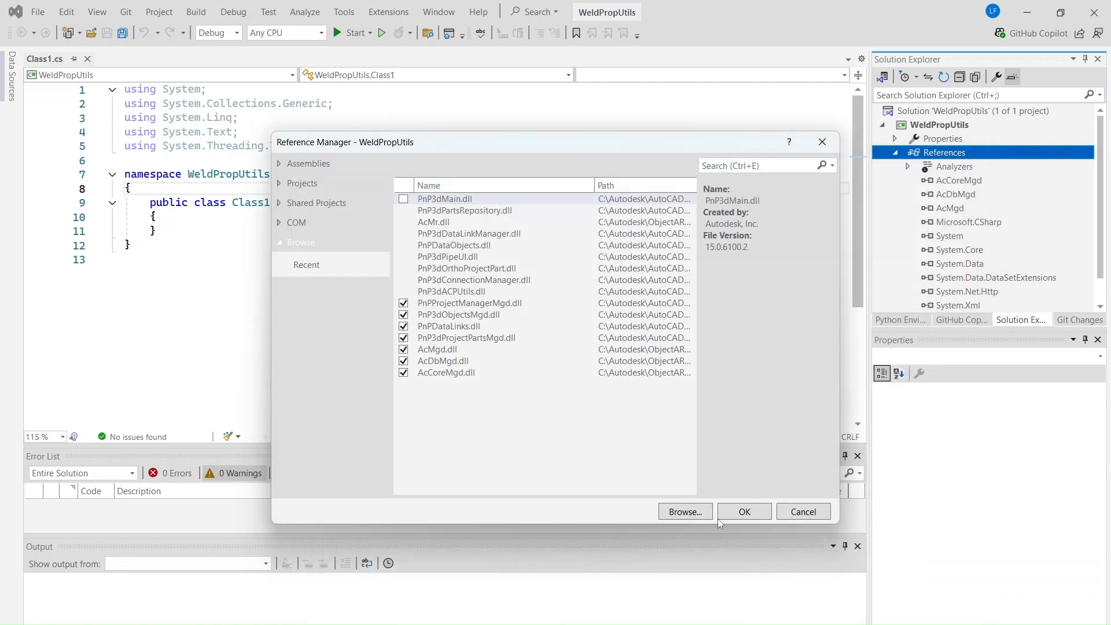
- Confirm the checked AutoCAD and Plant 3D references and bring up the project's actions
click(744, 511)
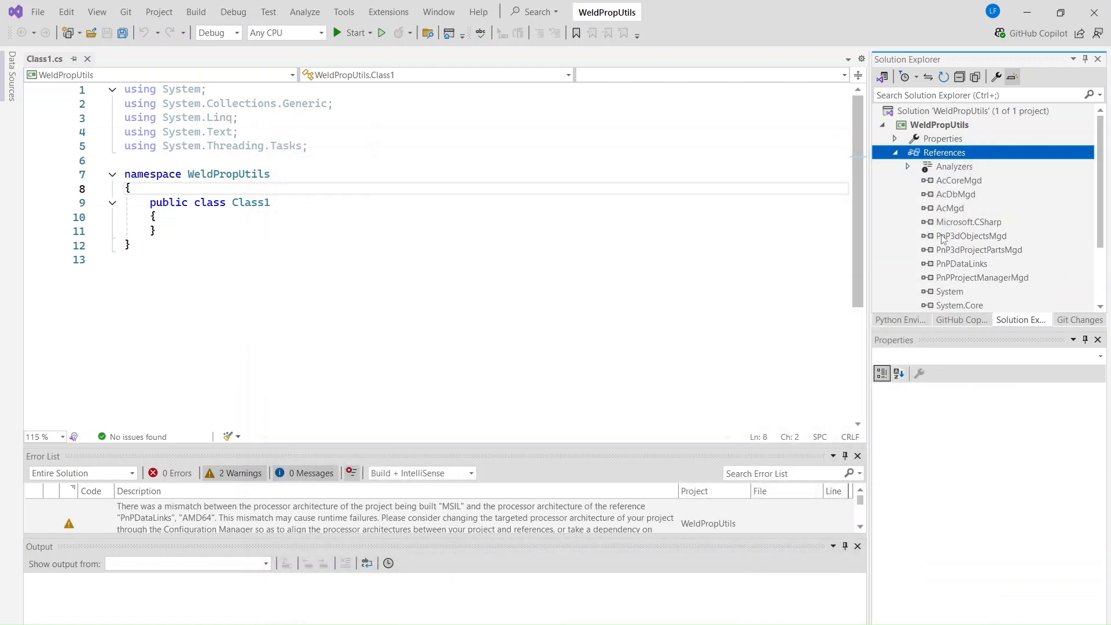
mouse_move(950, 208)
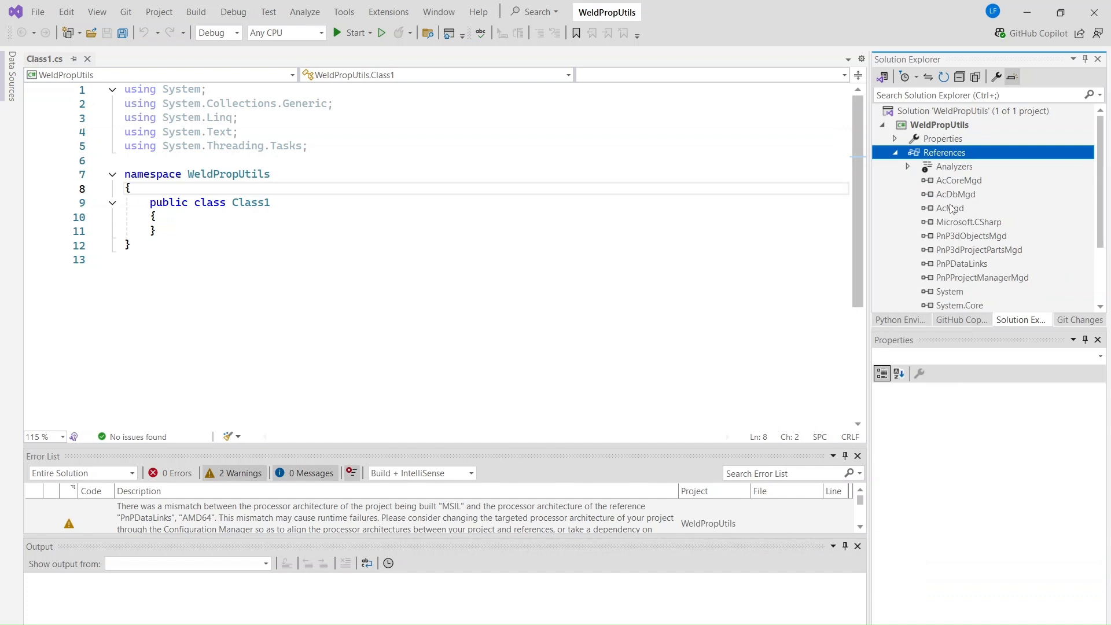
click(956, 195)
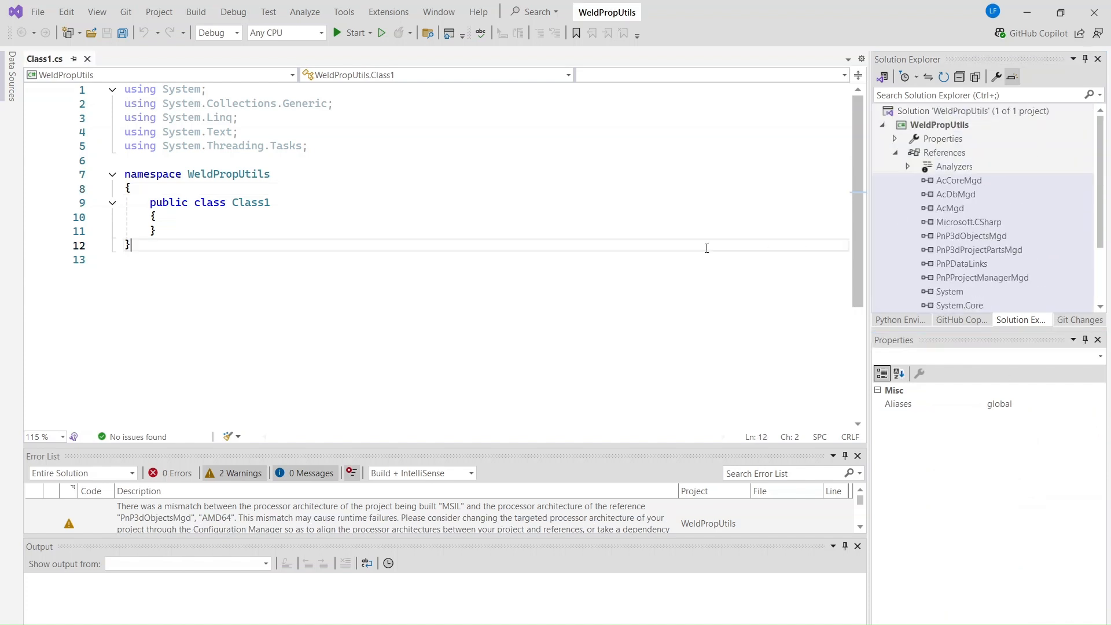
right_click(938, 125)
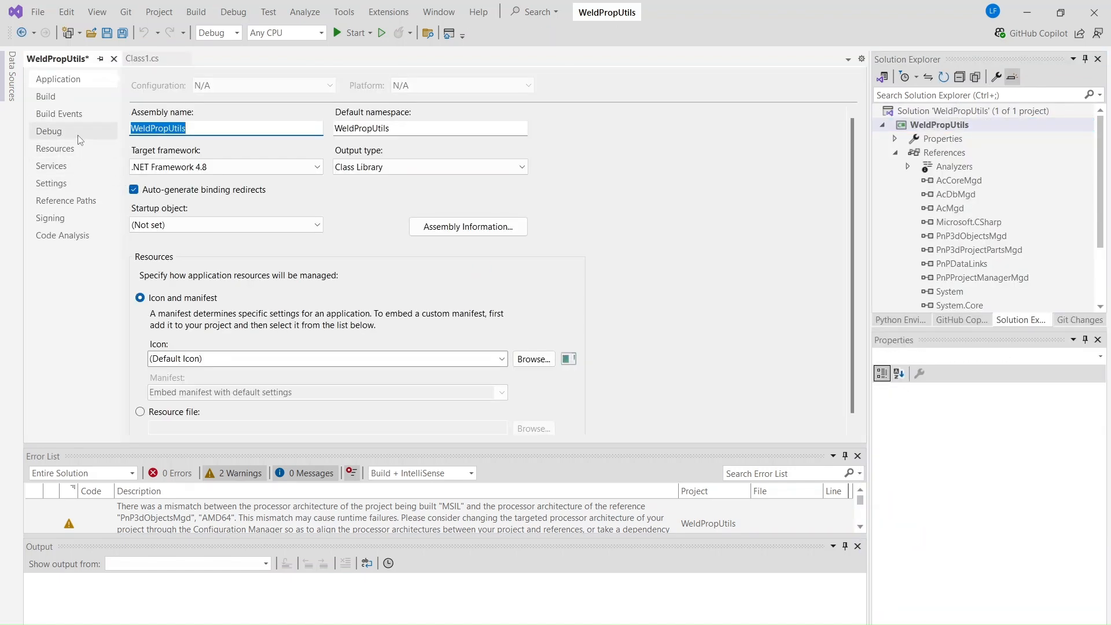
- In the Debug settings, choose Start external program and browse for its file
click(49, 130)
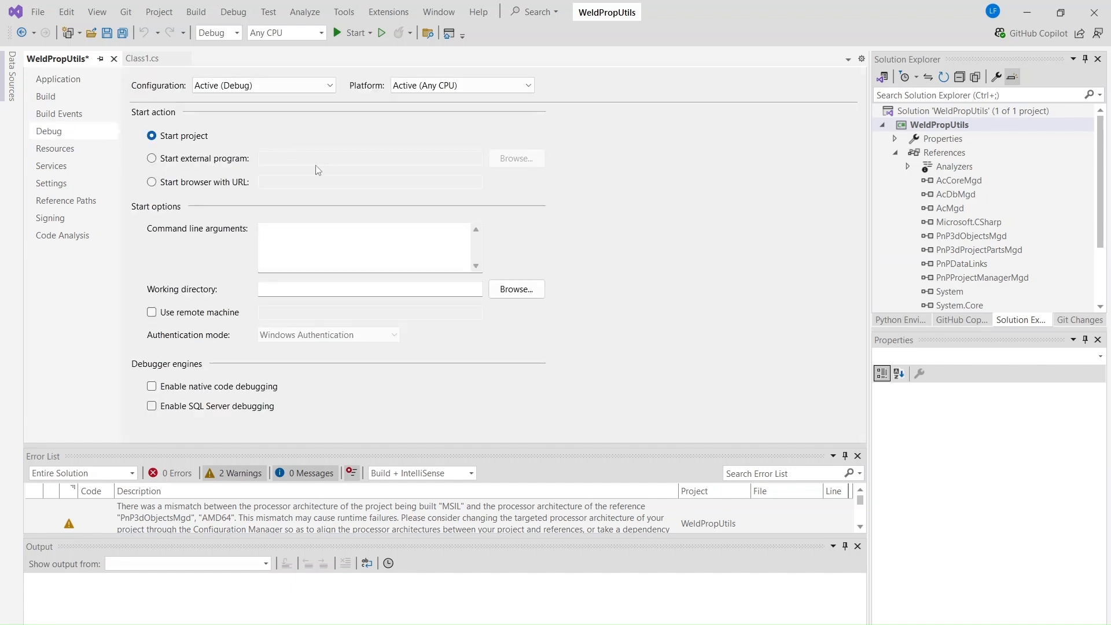
click(151, 158)
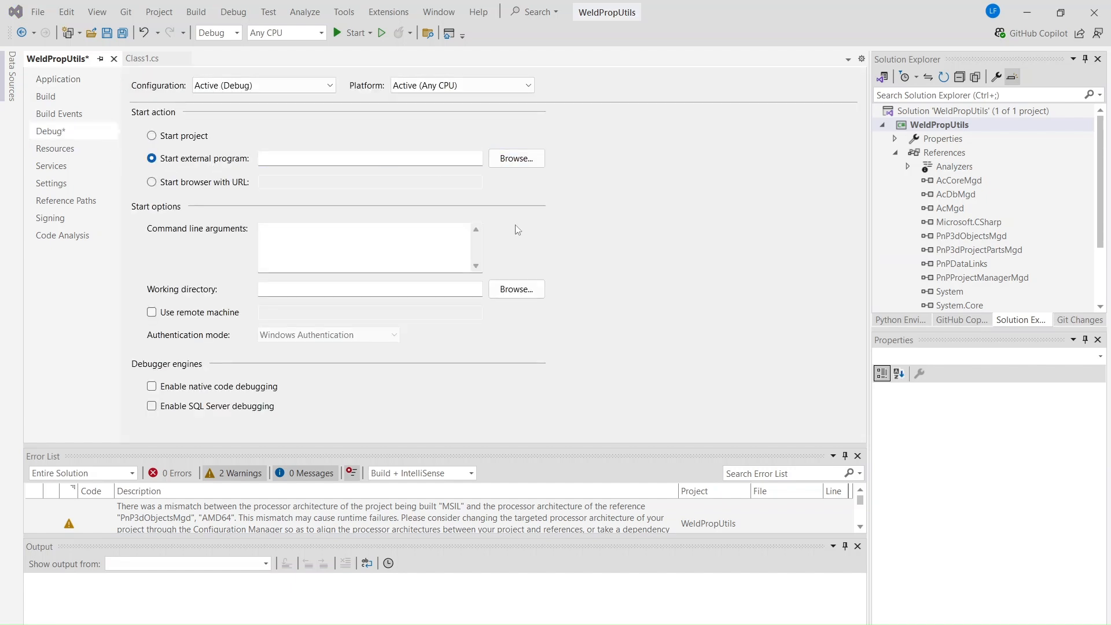
click(516, 157)
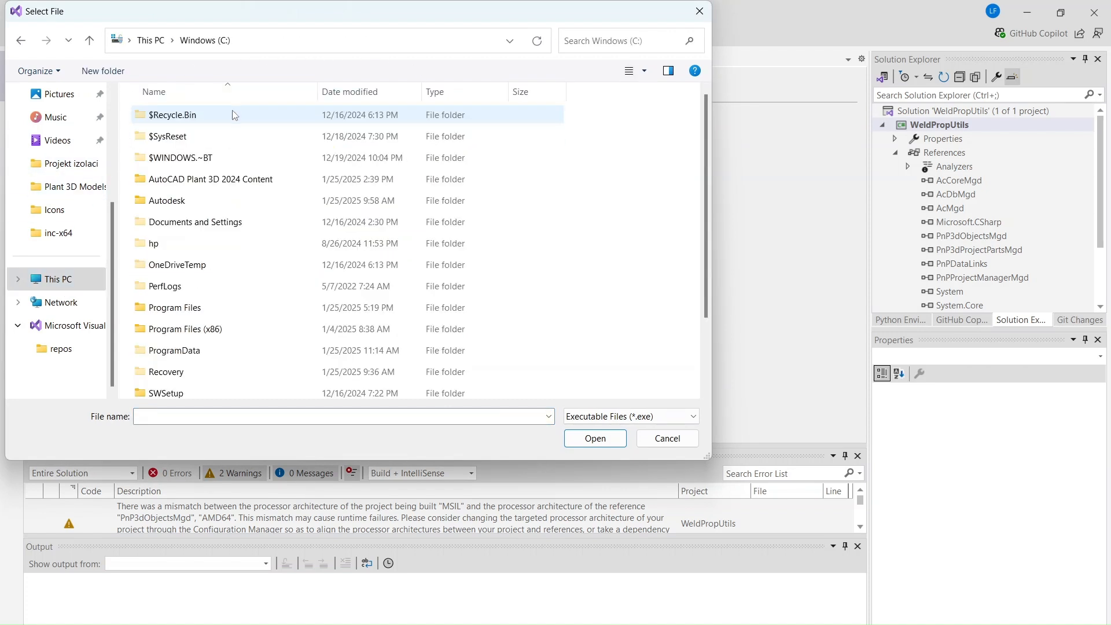
- Navigate through Program Files\Autodesk toward AutoCAD 2024's acad.exe, checking the desktop shortcut
double_click(173, 308)
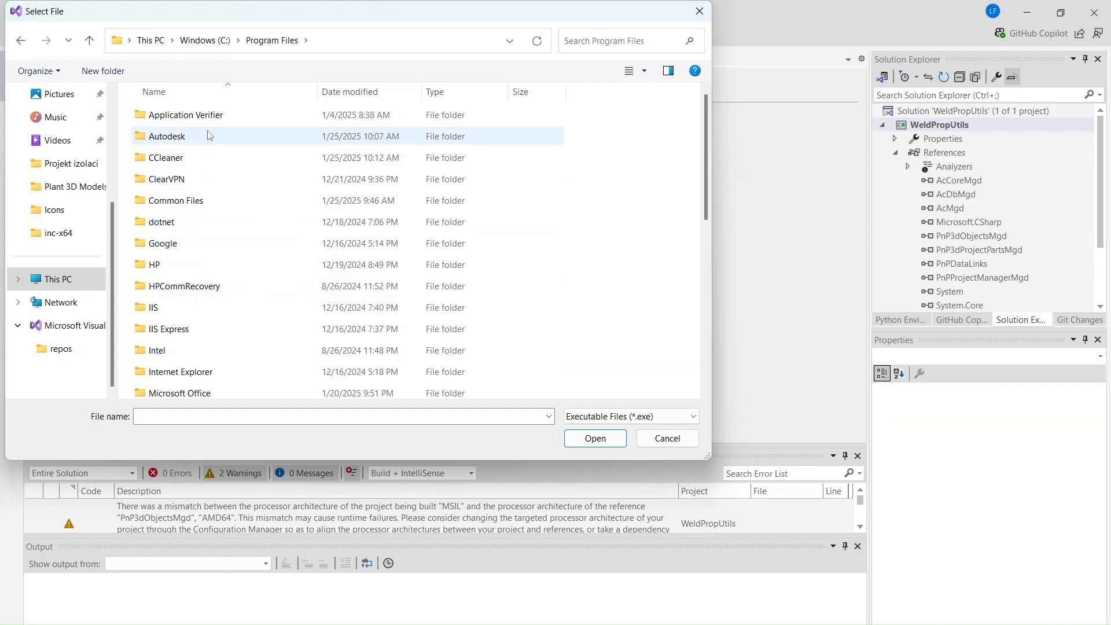
double_click(169, 137)
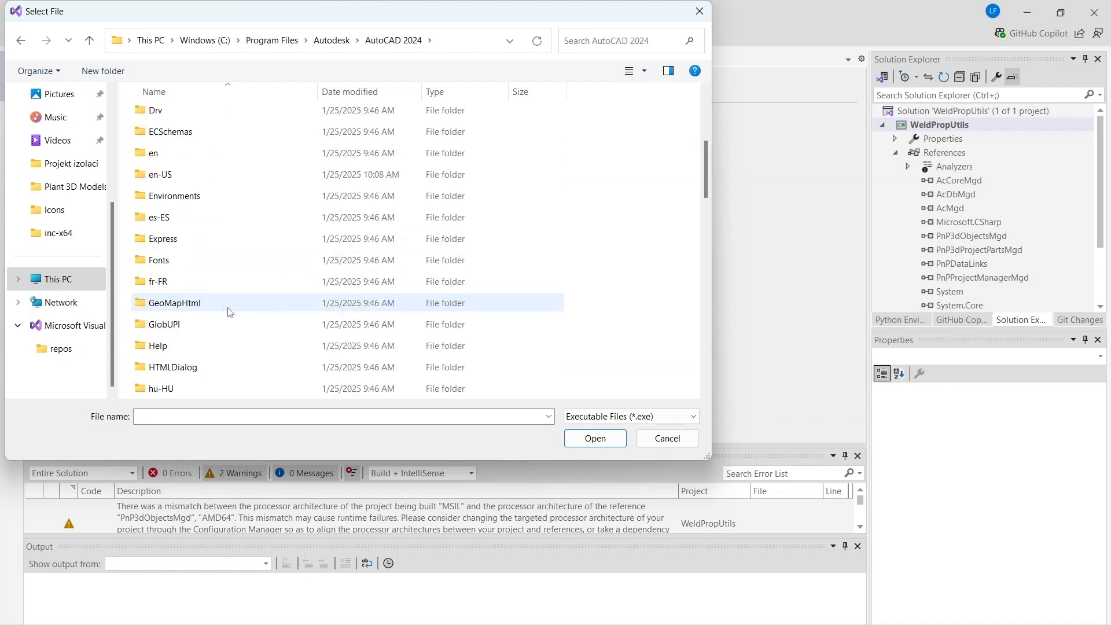
scroll(down, 3)
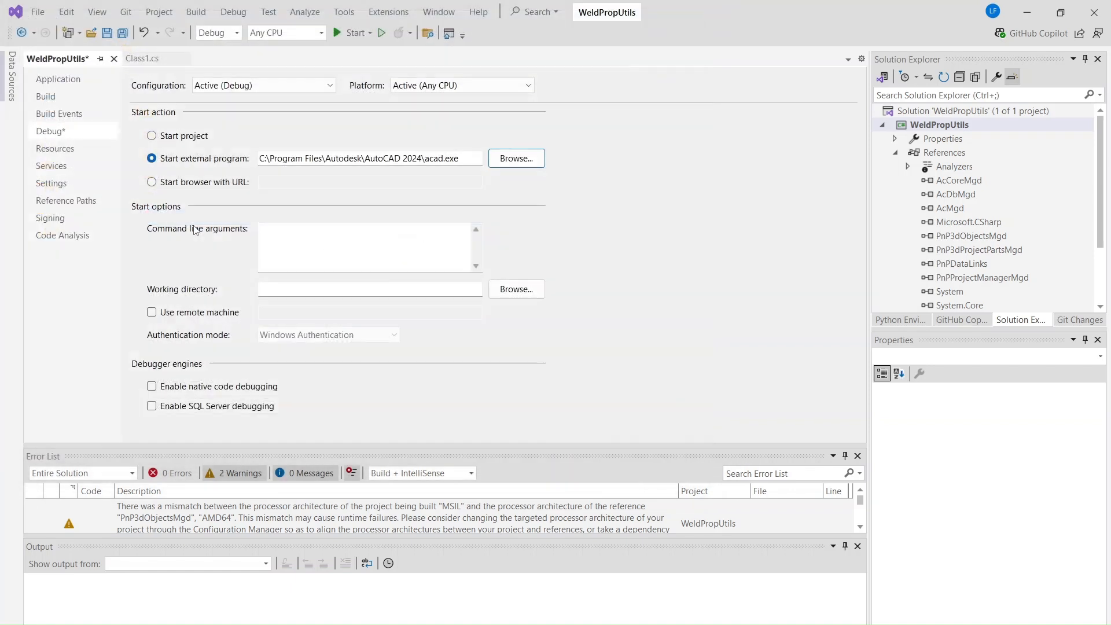
click(368, 244)
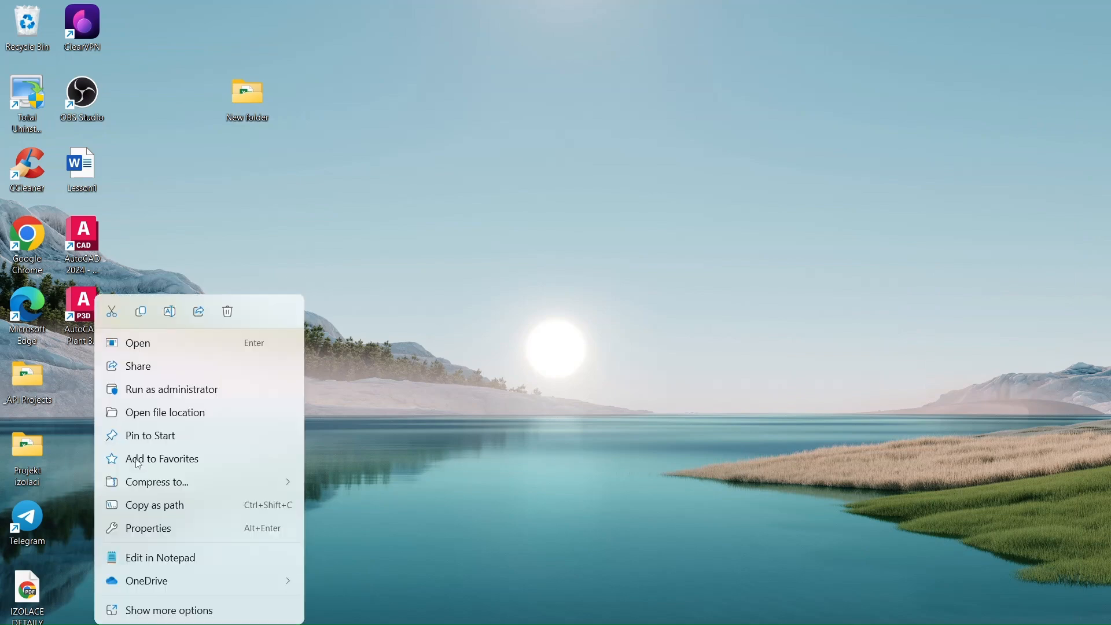
click(148, 527)
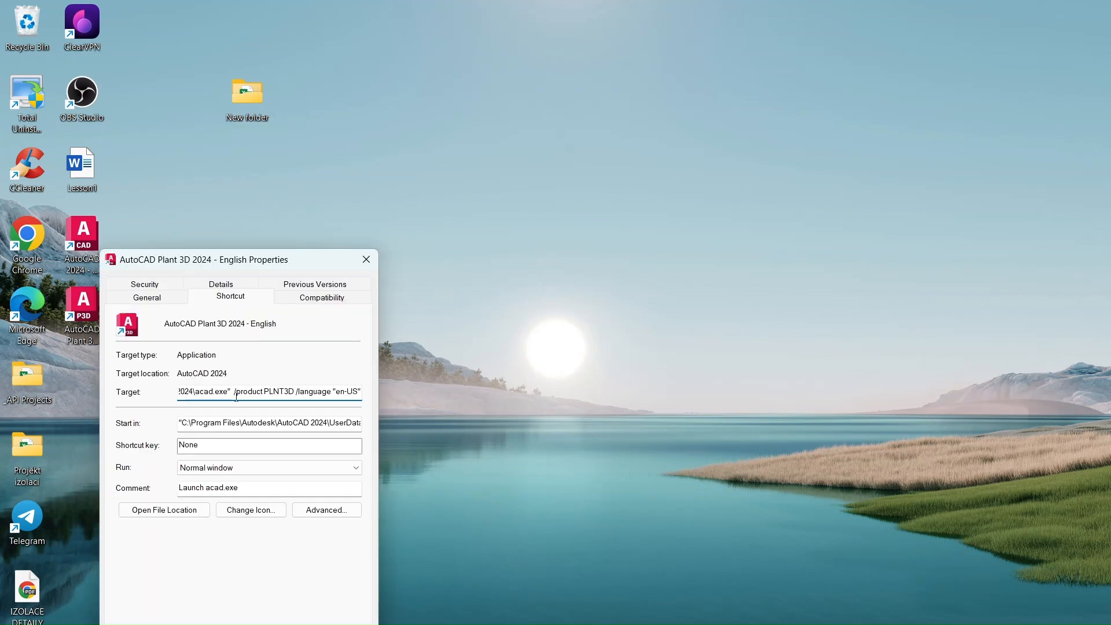
drag(233, 391, 361, 391)
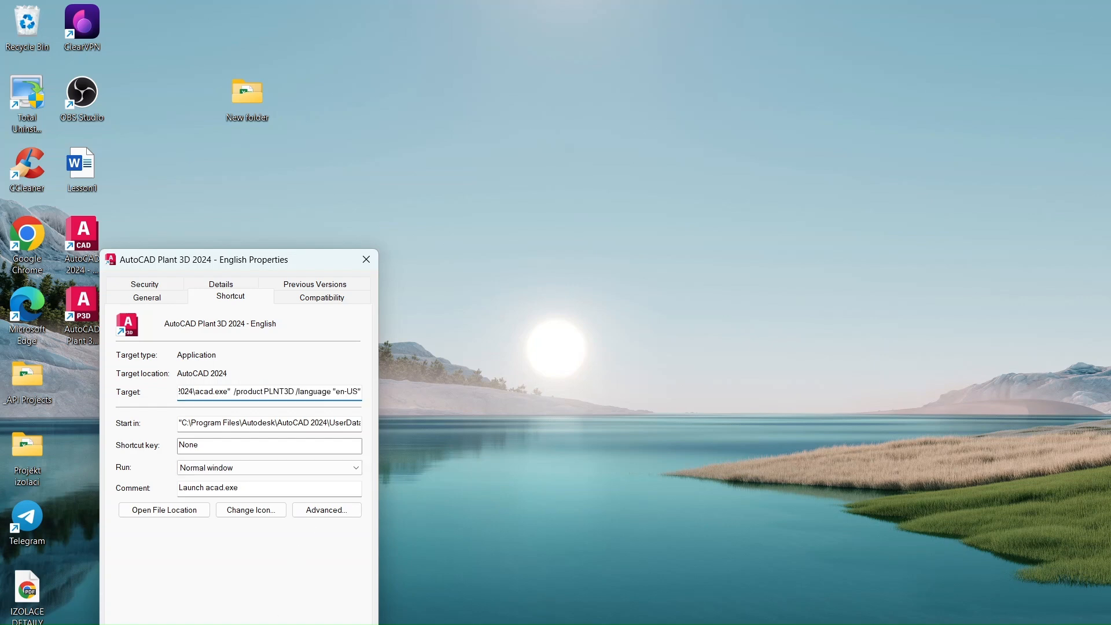
click(366, 259)
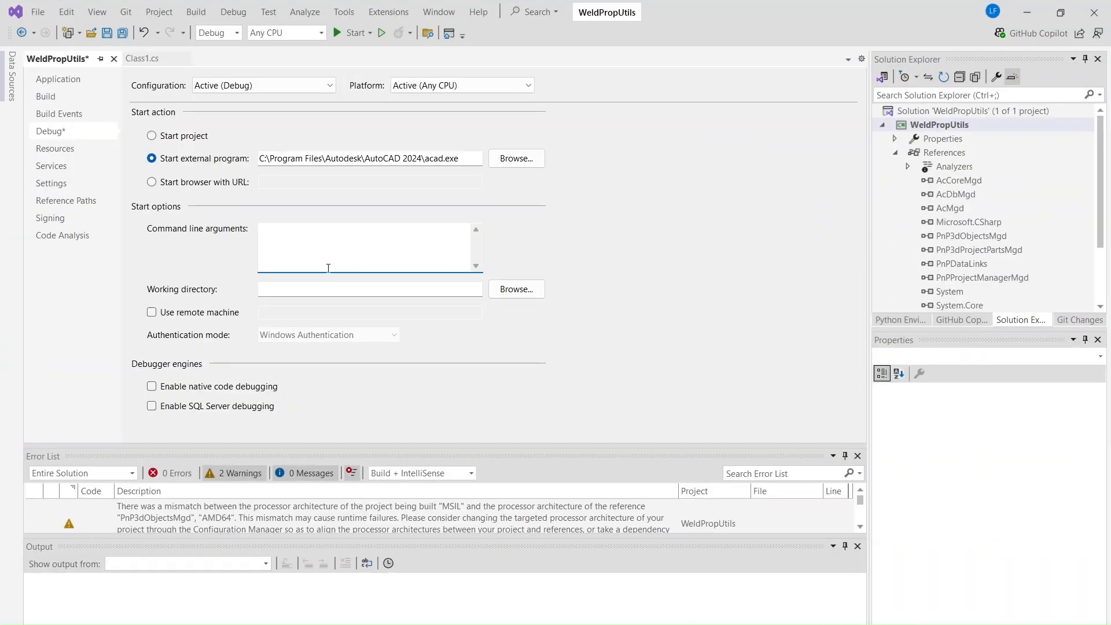
- Set command line arguments to /product PLNT3D /language "en-US" and return to Class1.cs
text(/product PLNT3D /language "en-US")
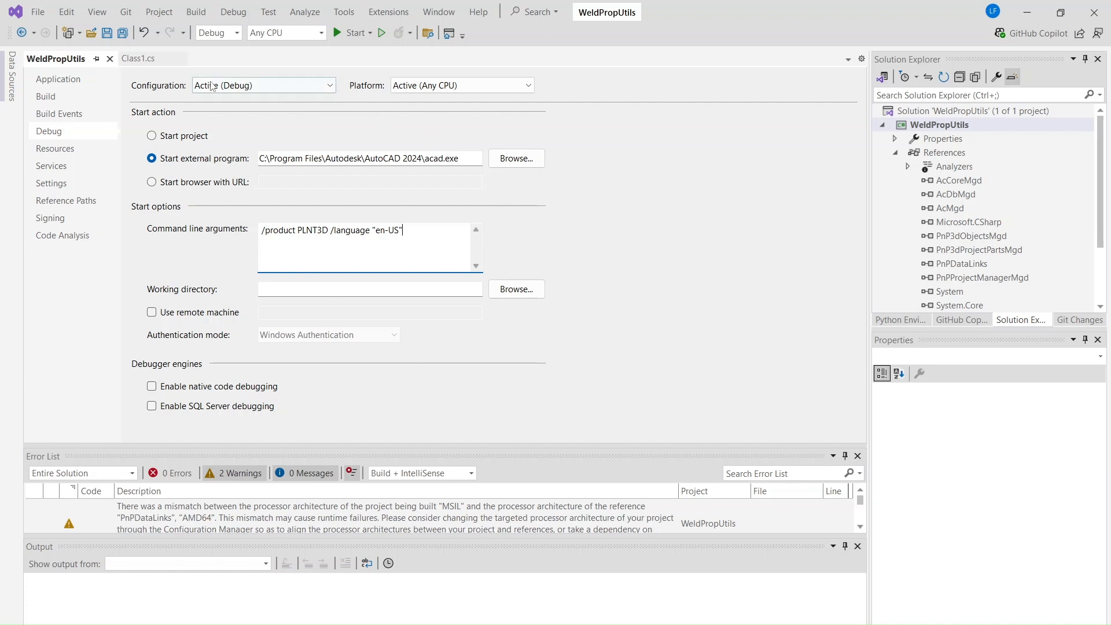
click(143, 58)
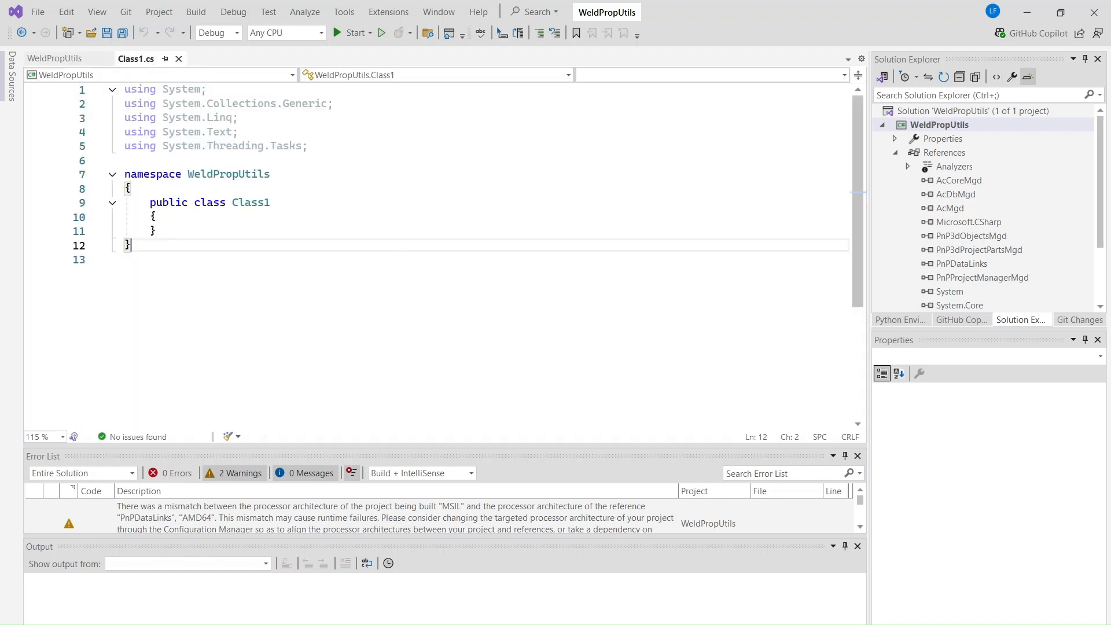